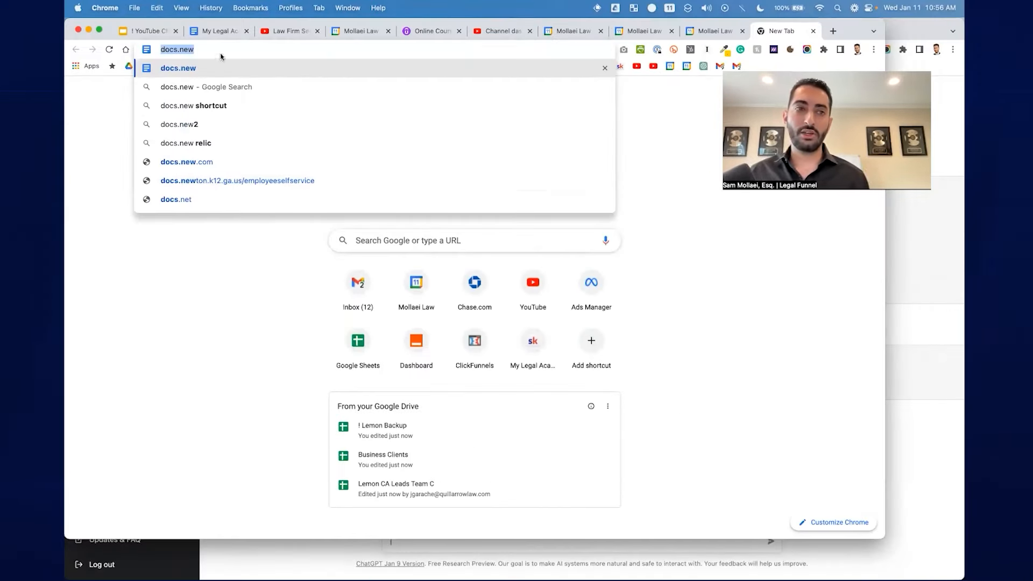
Create a blank doc with a 'What problems am I solving?' heading listing paperwork and contract problems.
{"action": "key", "text": "Enter"}
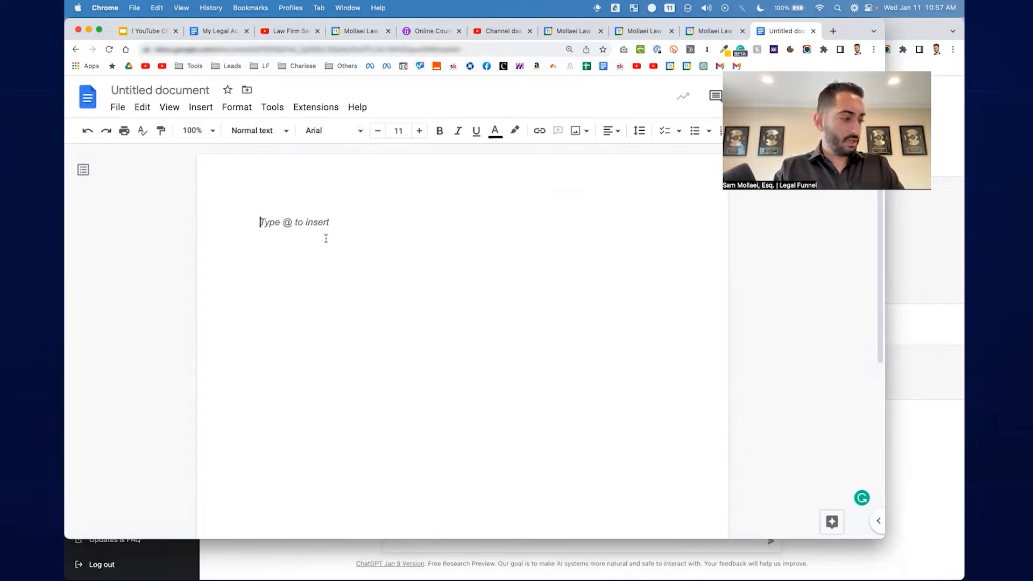
{"action": "type", "text": "What problems am I solving?"}
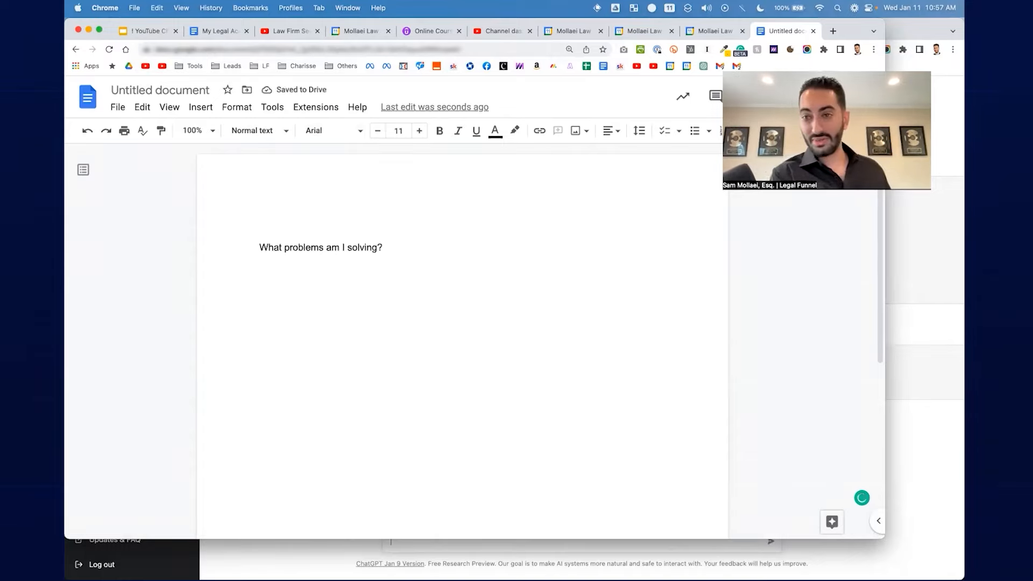
{"action": "type", "text": "People don't know what paperwork they have to fill out to start their business"}
{"action": "type", "text": "Don't know if they're complying with their city, state, and federal requirements"}
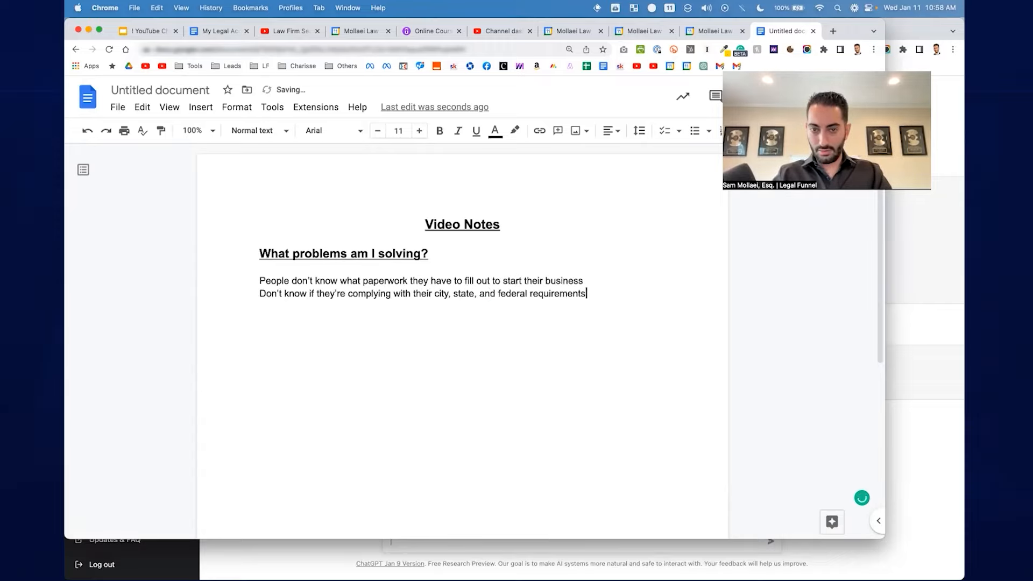
{"action": "type", "text": "Don't have all of the contracts they need to hire contractors"}
{"action": "type", "text": "What"}
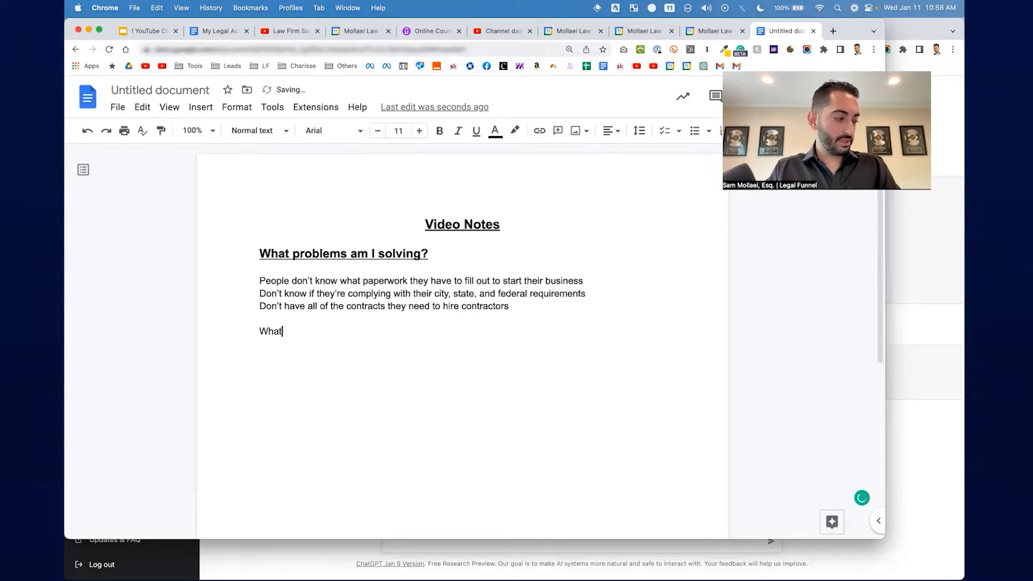
Add the 'What are the TOP questions my potential clients have' heading with six questions below.
{"action": "type", "text": "are the"}
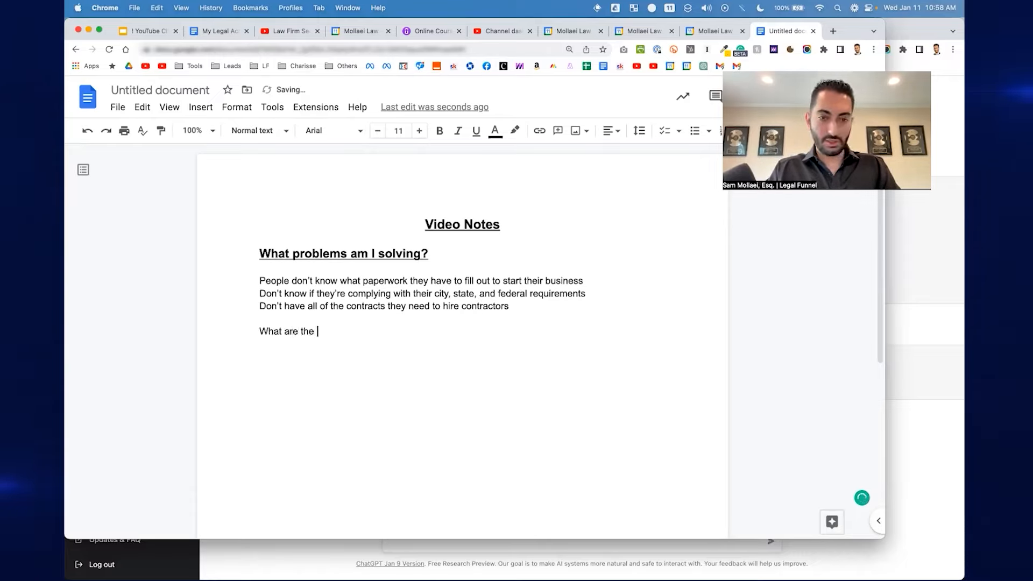
{"action": "type", "text": "TOP questions my potential clients have"}
{"action": "type", "text": "What do you do?"}
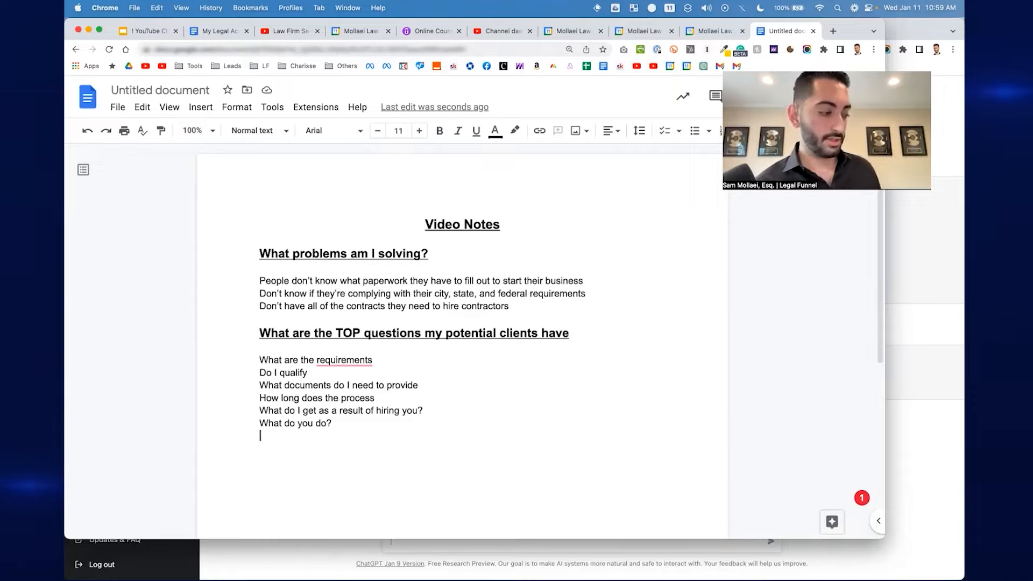
Type 'How does my solution solve their problem?' as a bold underlined heading.
{"action": "type", "text": "How"}
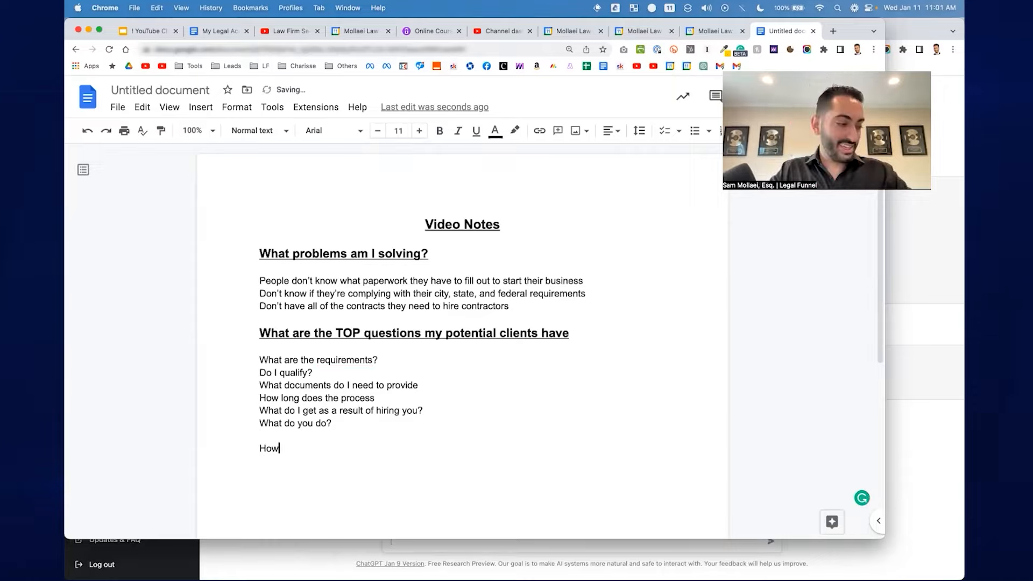
{"action": "type", "text": "does my solution solve their problem?"}
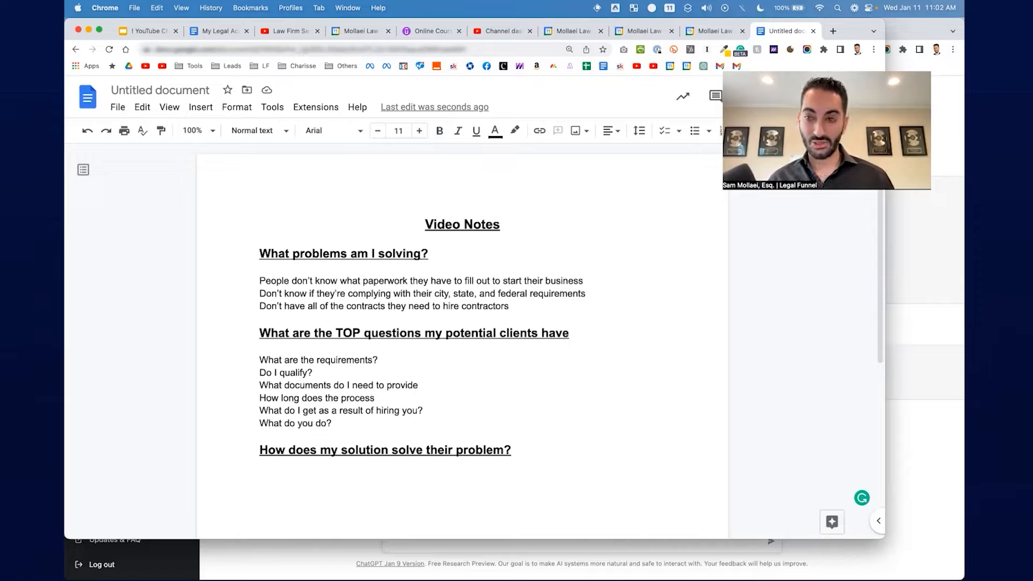
{"action": "left_click", "coordinate": [260, 476]}
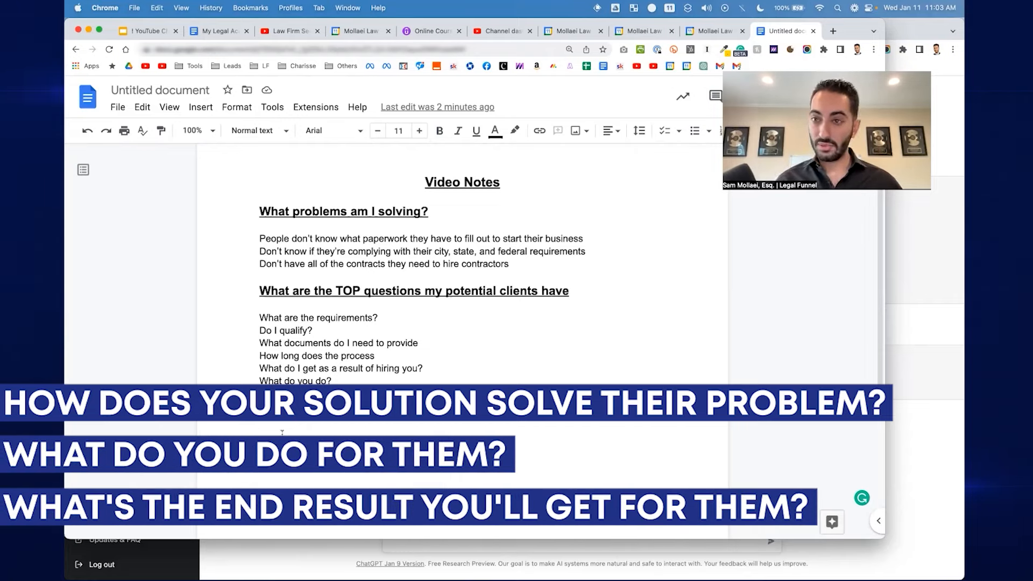
Add 'What result do you get for your clients?' and a Target Keywords list starting 'How to start california llc'.
{"action": "type", "text": "How does my solution solve their problem? RESULT"}
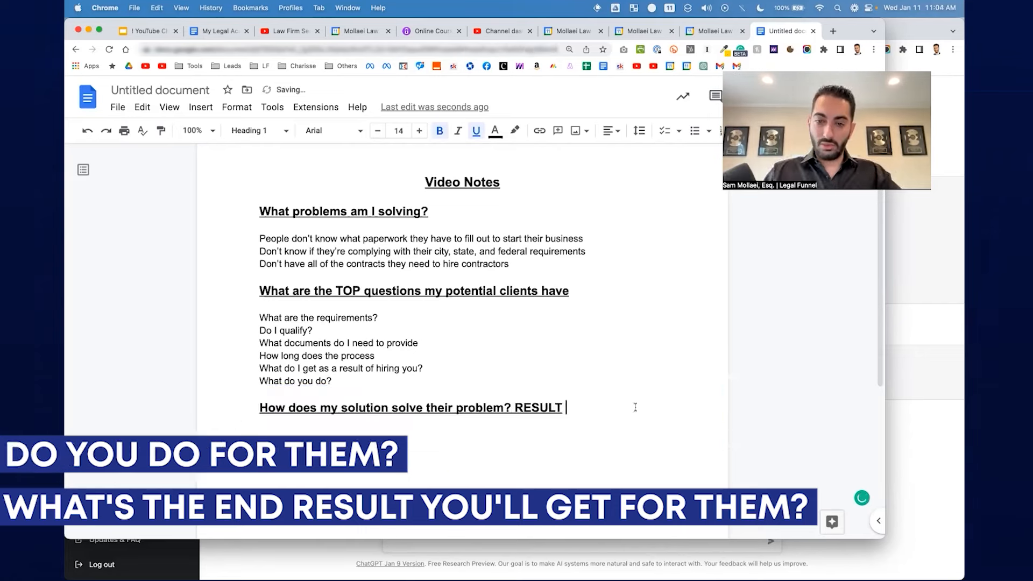
{"action": "type", "text": "What result do you"}
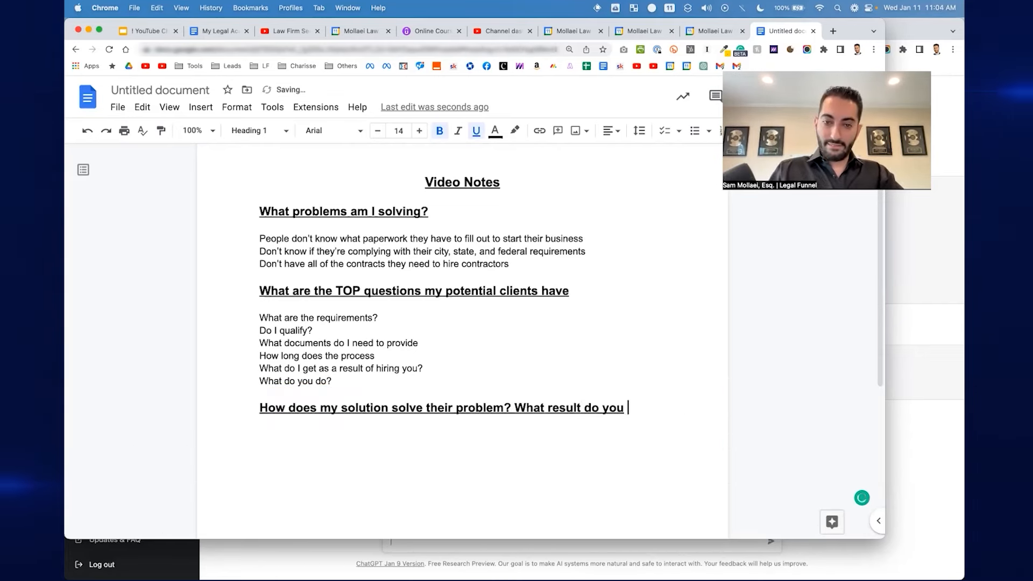
{"action": "type", "text": "get for your clients?"}
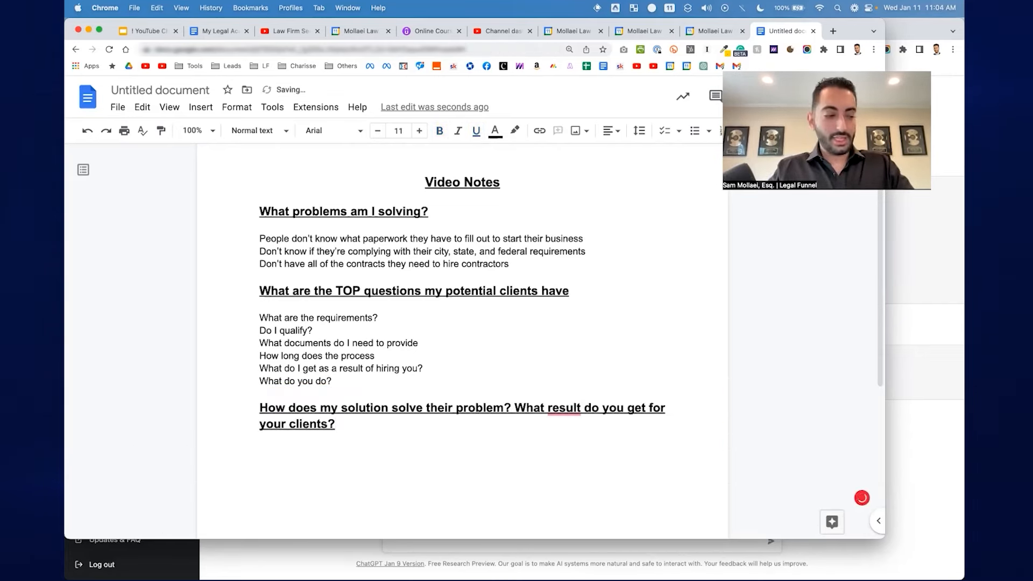
{"action": "type", "text": "Target Keywords"}
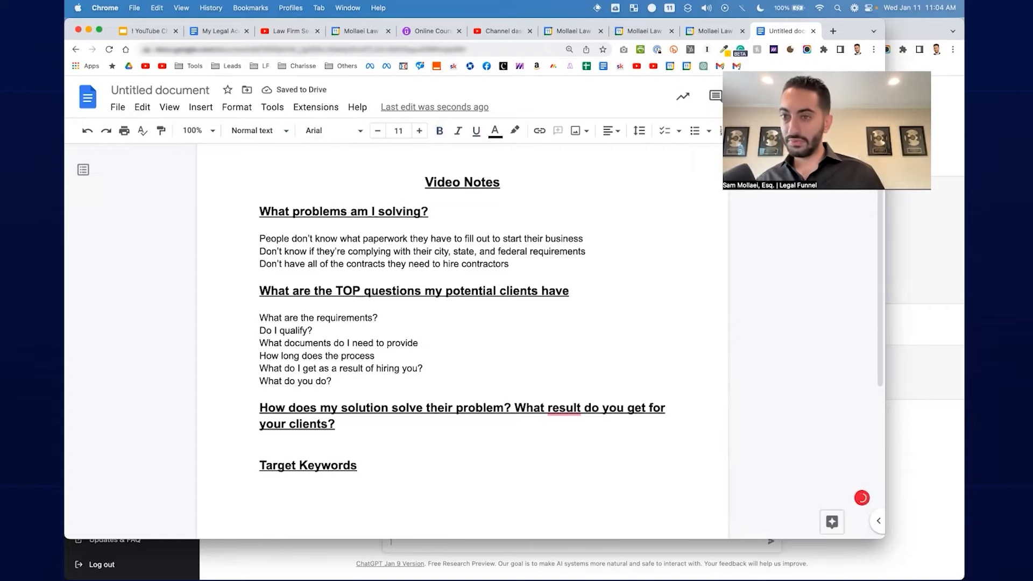
{"action": "type", "text": "How to start california llc"}
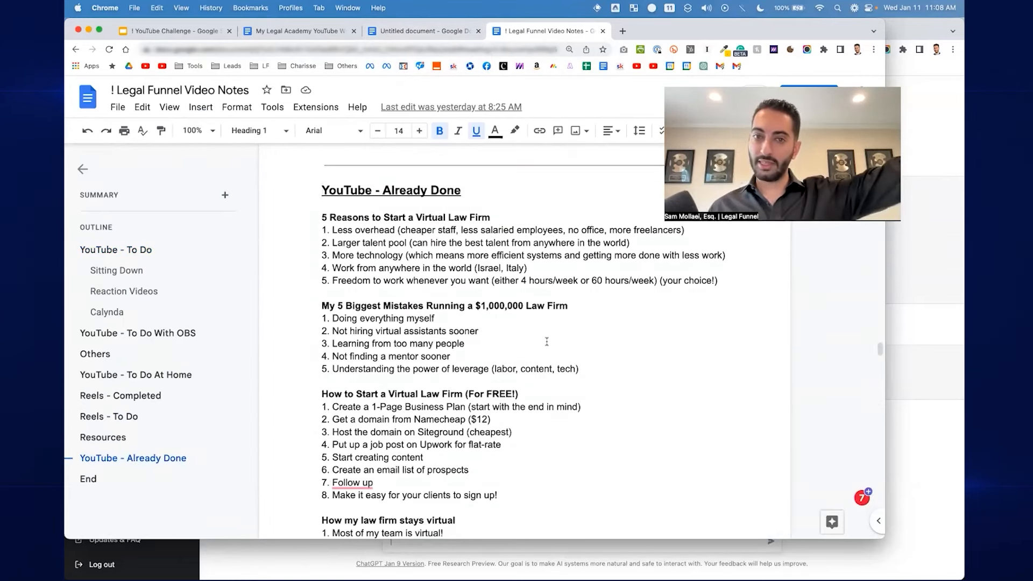
Open ChatGPT in a new tab and select the paperwork problem sentence in the notes.
{"action": "left_click", "coordinate": [424, 31]}
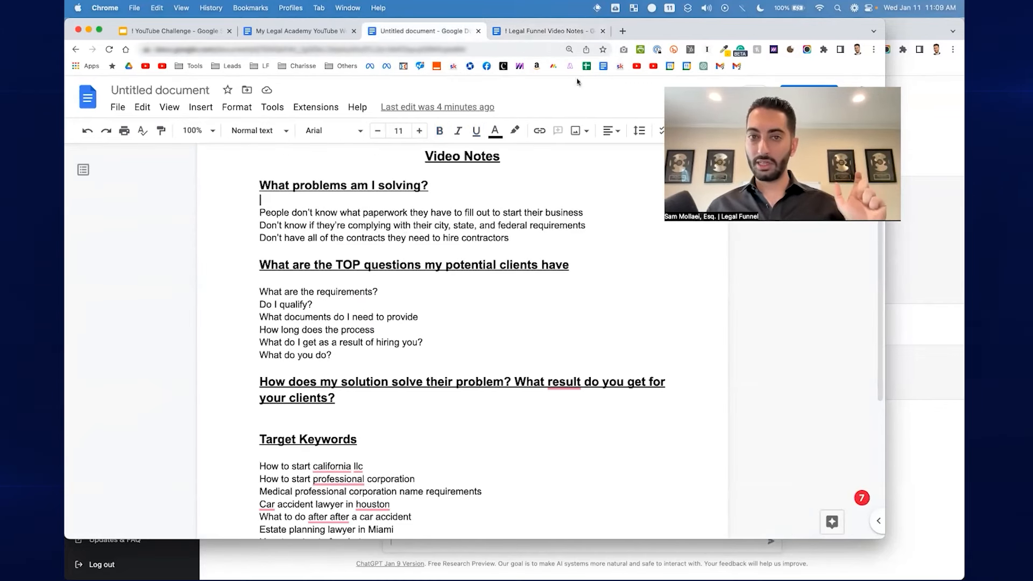
{"action": "left_click", "coordinate": [545, 31]}
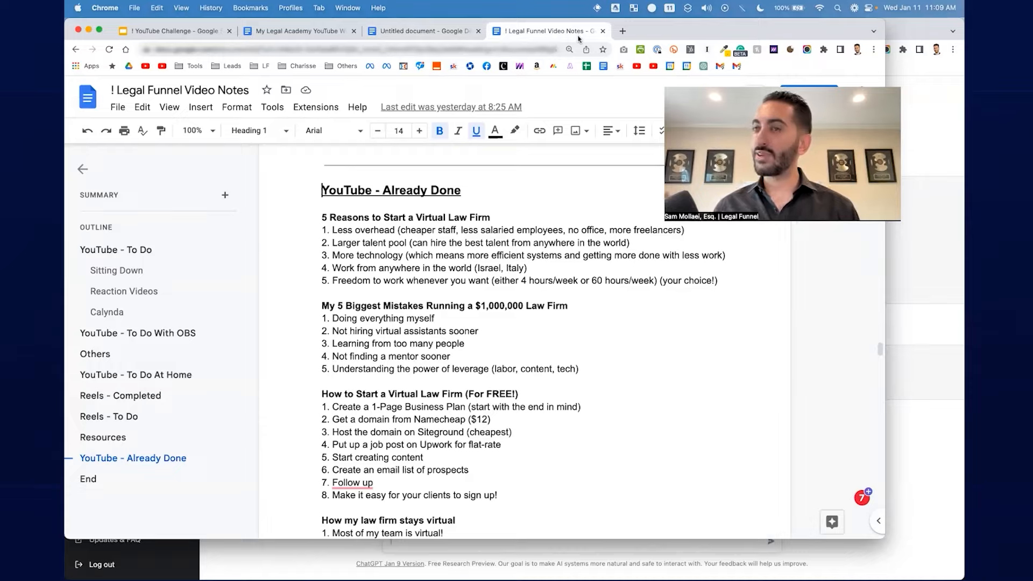
{"action": "left_click", "coordinate": [624, 31]}
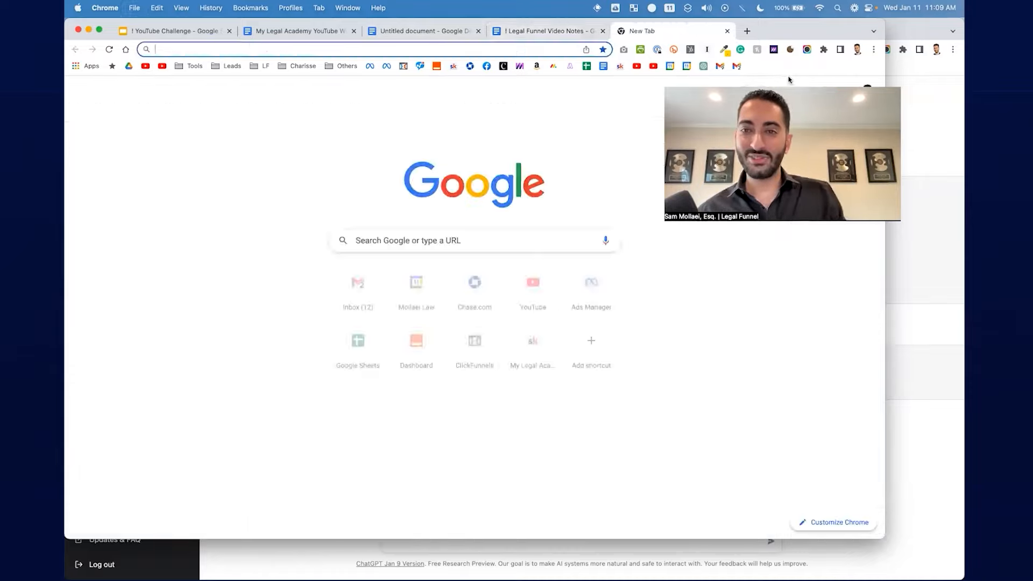
{"action": "left_click", "coordinate": [425, 30]}
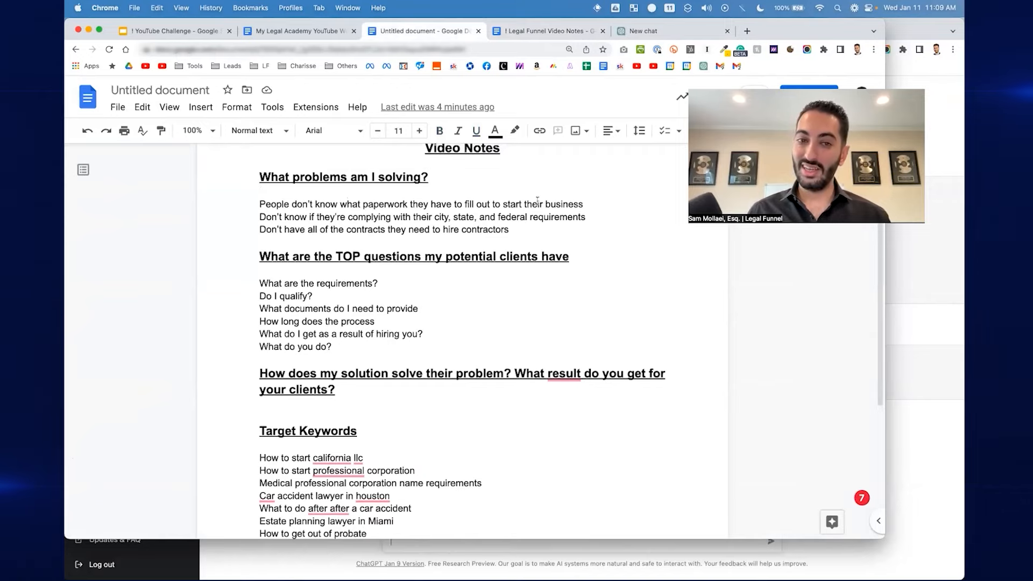
{"action": "left_click_drag", "start_coordinate": [259, 204], "coordinate": [582, 204]}
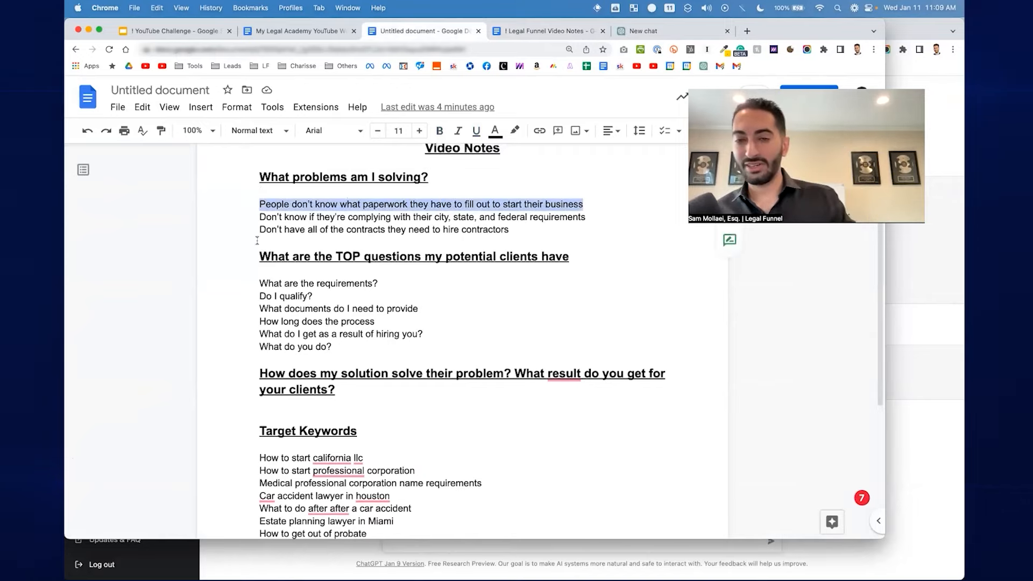
{"action": "left_click", "coordinate": [644, 31]}
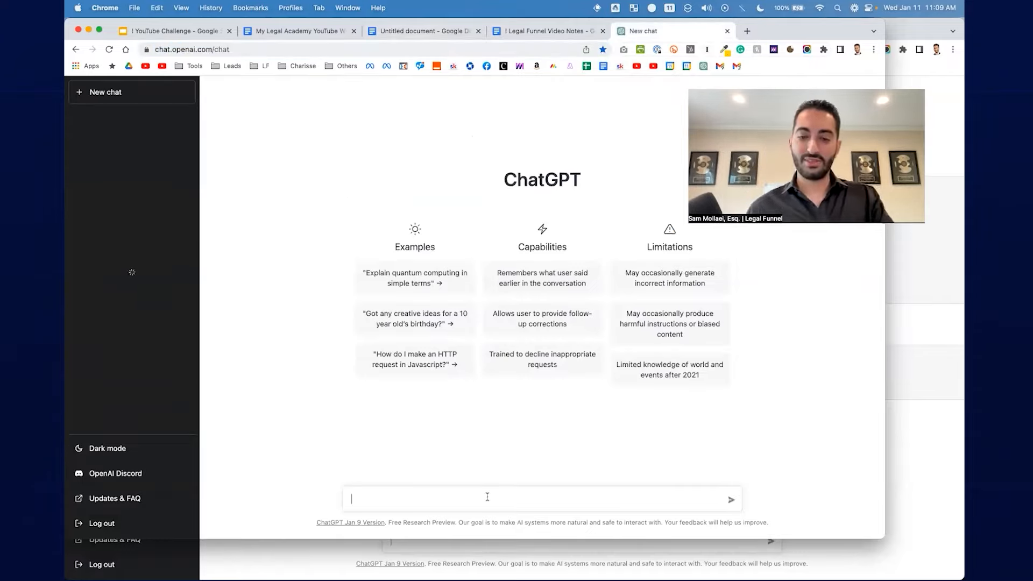
Ask ChatGPT to 'Write 10 YouTube titles for' the paperwork problem sentence.
{"action": "type", "text": "Write 10"}
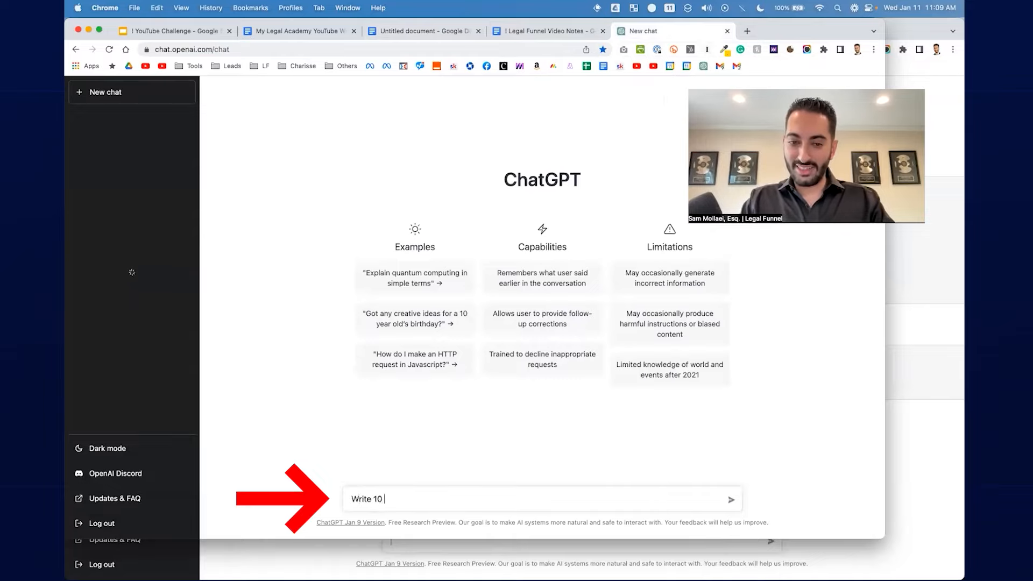
{"action": "type", "text": "YouTube title"}
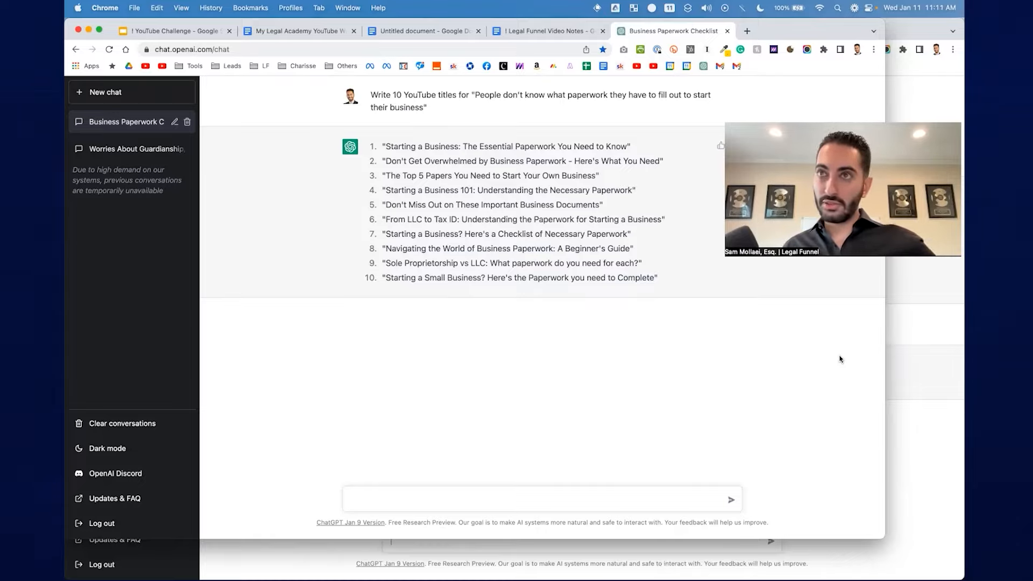
Open the OpenAI Playground in a new tab and select a suggested title's wording in ChatGPT.
{"action": "left_click", "coordinate": [747, 31]}
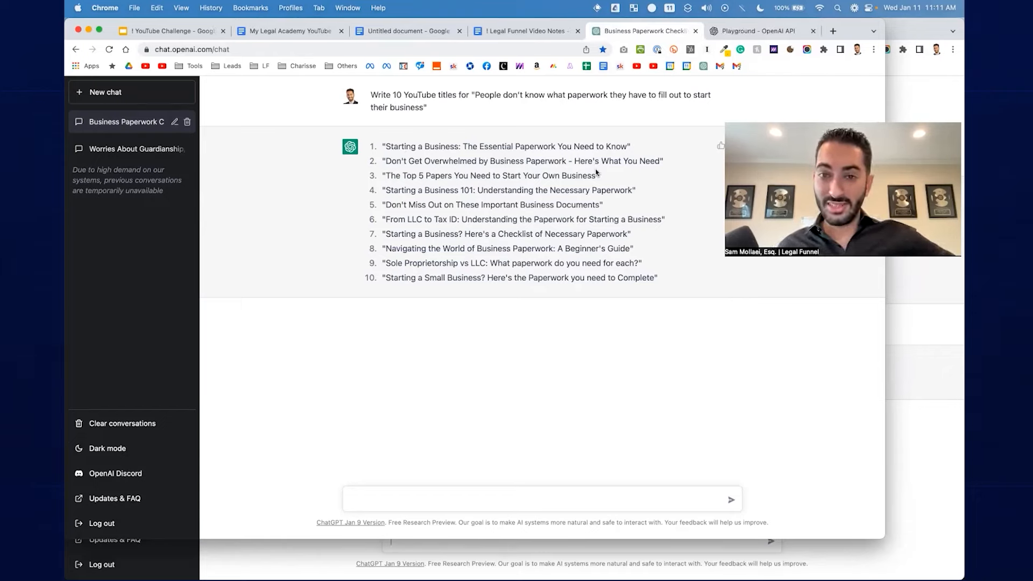
{"action": "left_click_drag", "start_coordinate": [426, 175], "coordinate": [464, 175]}
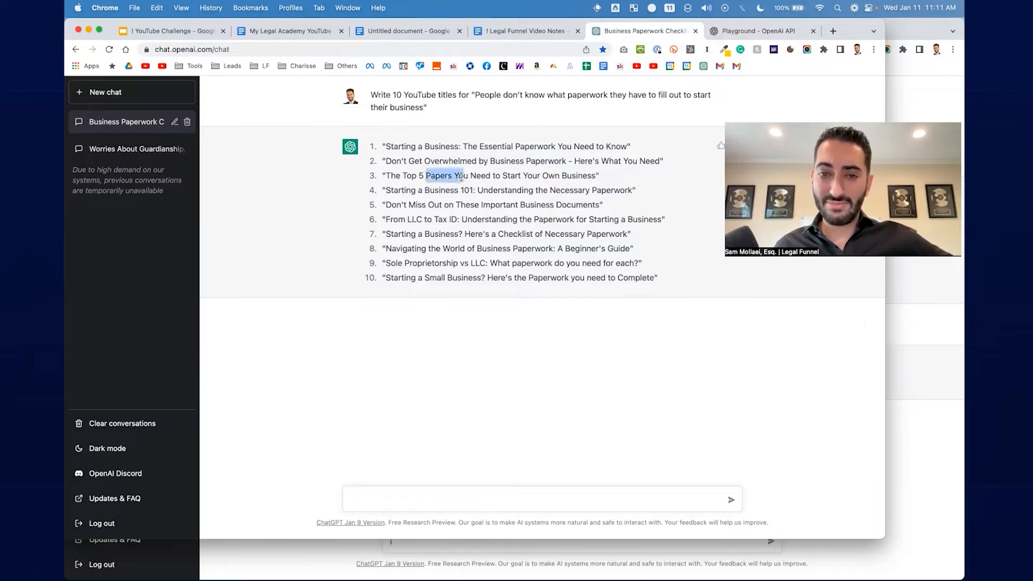
{"action": "left_click_drag", "start_coordinate": [427, 175], "coordinate": [598, 176]}
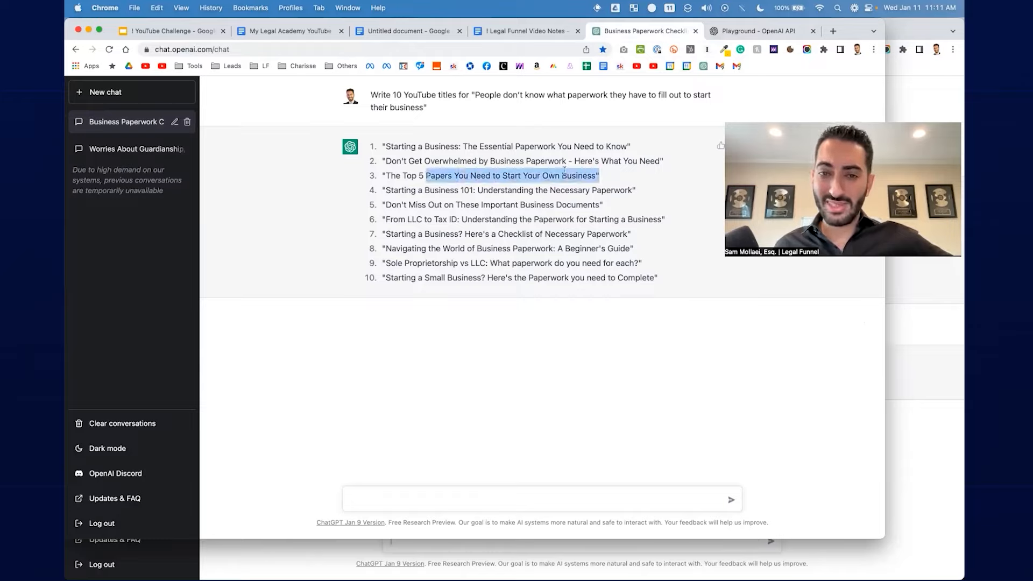
{"action": "mouse_move", "coordinate": [425, 200]}
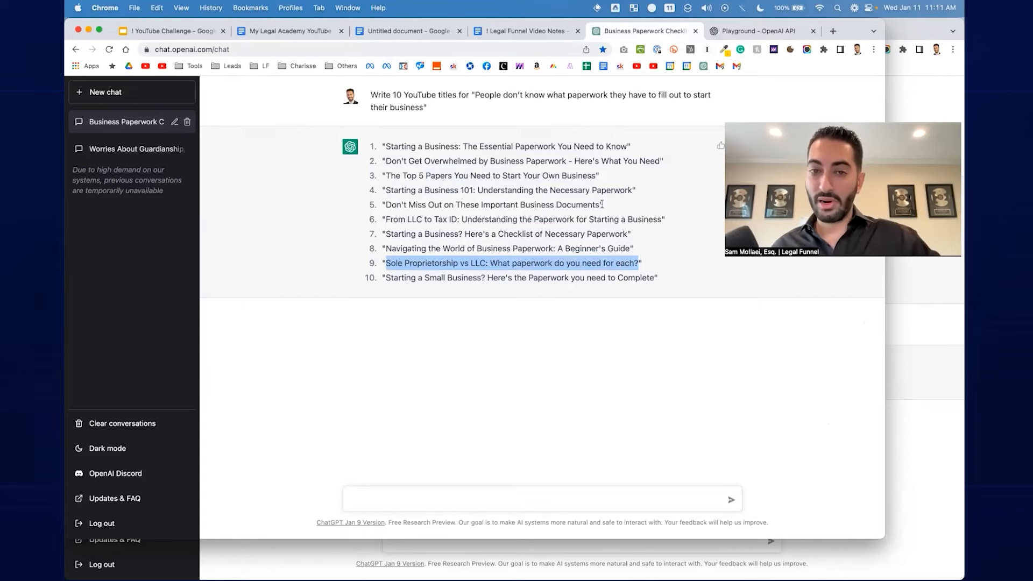
Paste 'Sole Proprietorship vs LLC: What paperwork do you need for each?' in bold under Target Keywords.
{"action": "left_click", "coordinate": [408, 30]}
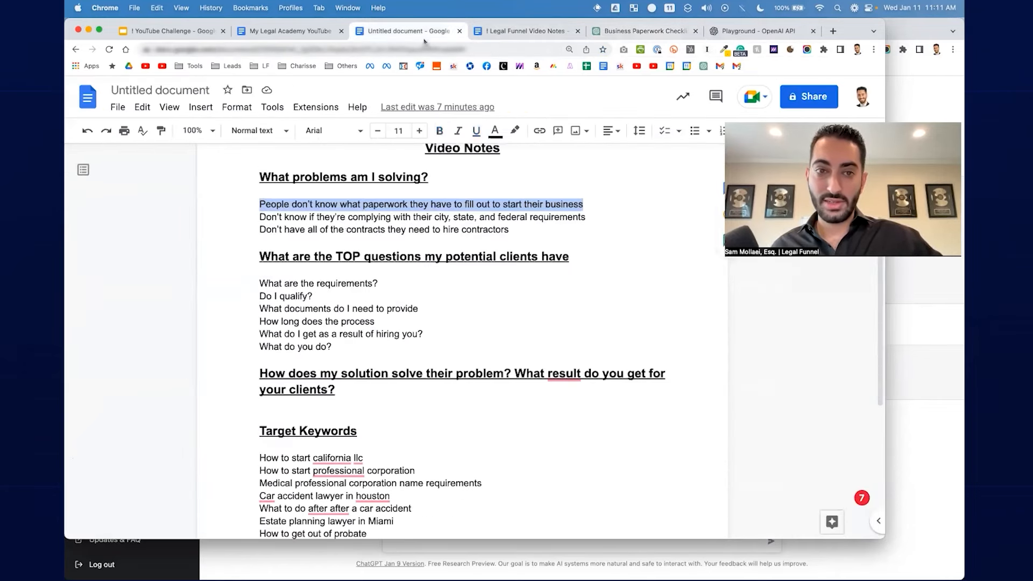
{"action": "type", "text": "Sole Proprietorship vs LLC: What paperwork do you need for each?"}
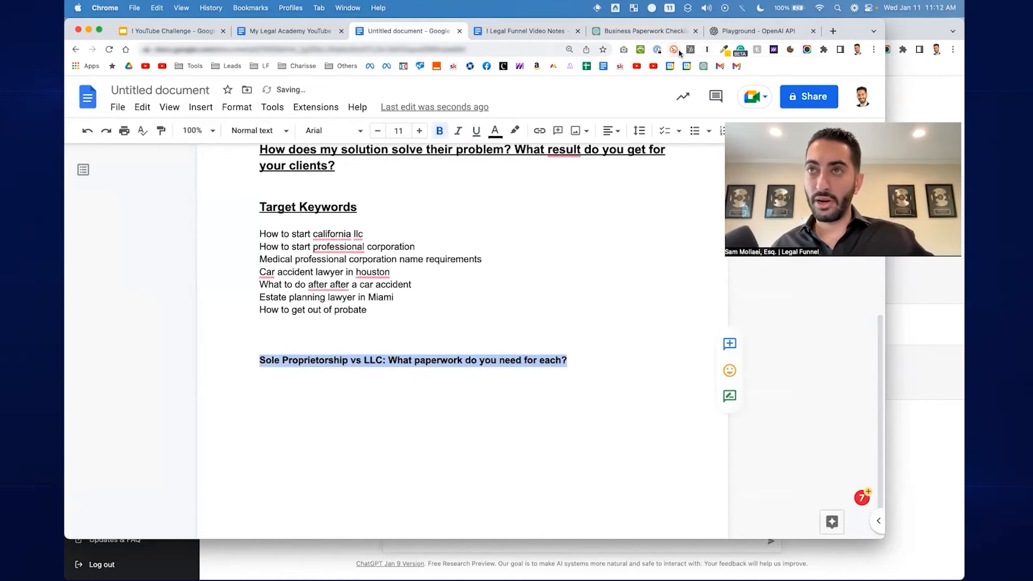
{"action": "left_click", "coordinate": [521, 30]}
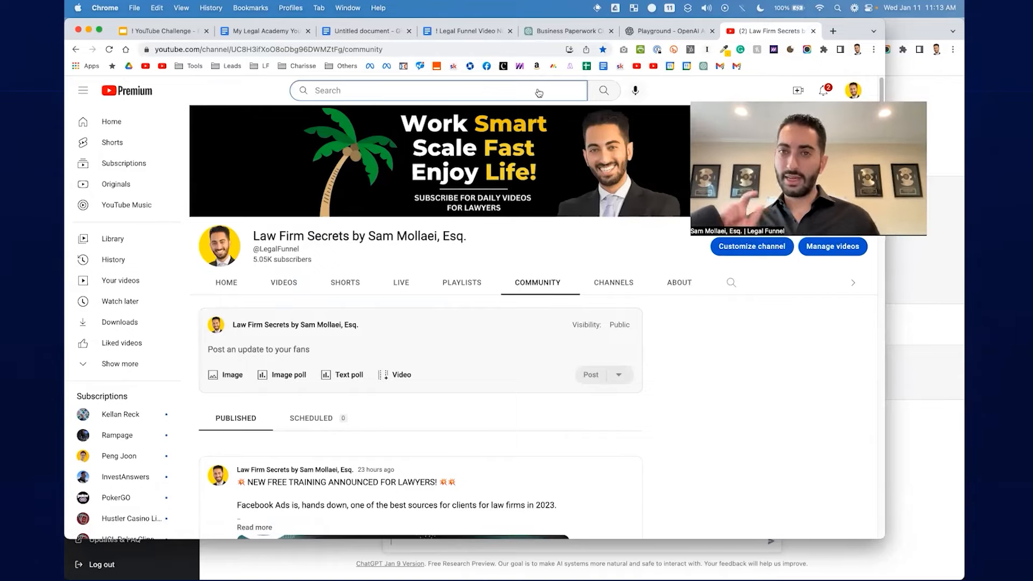
Search YouTube for the copied keyword 'How to start california llc'.
{"action": "left_click", "coordinate": [465, 30]}
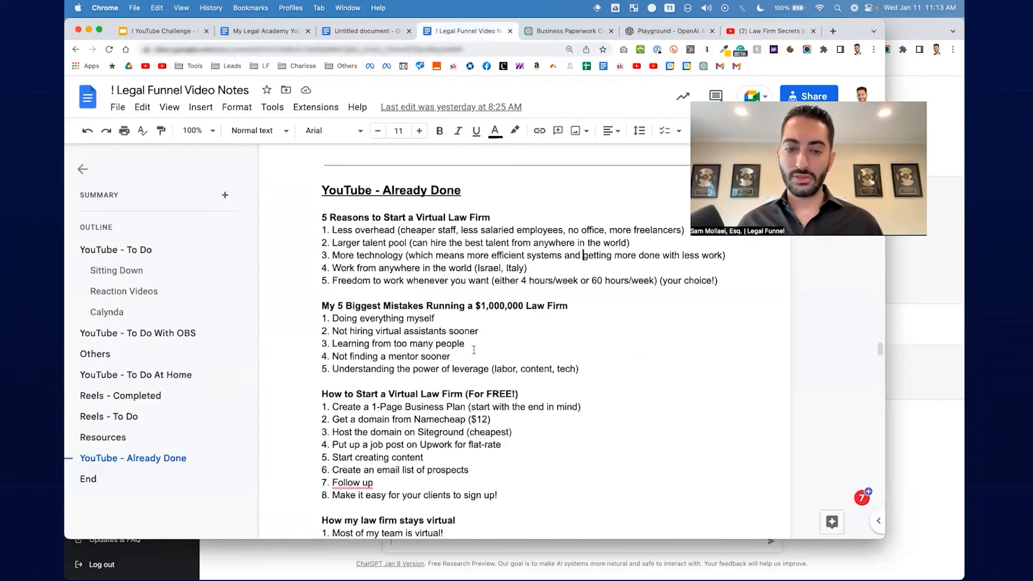
{"action": "left_click", "coordinate": [366, 30]}
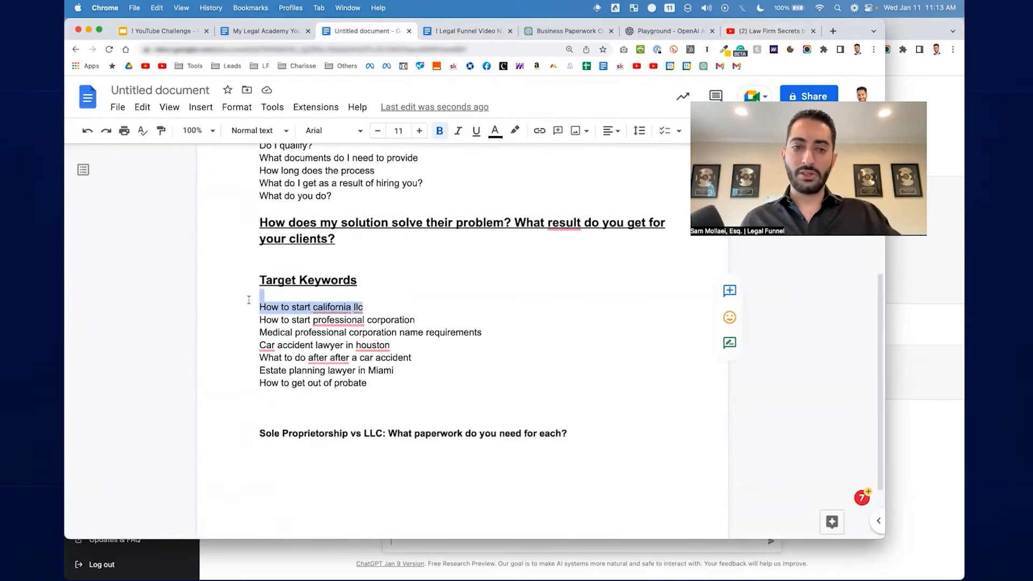
{"action": "left_click", "coordinate": [764, 31]}
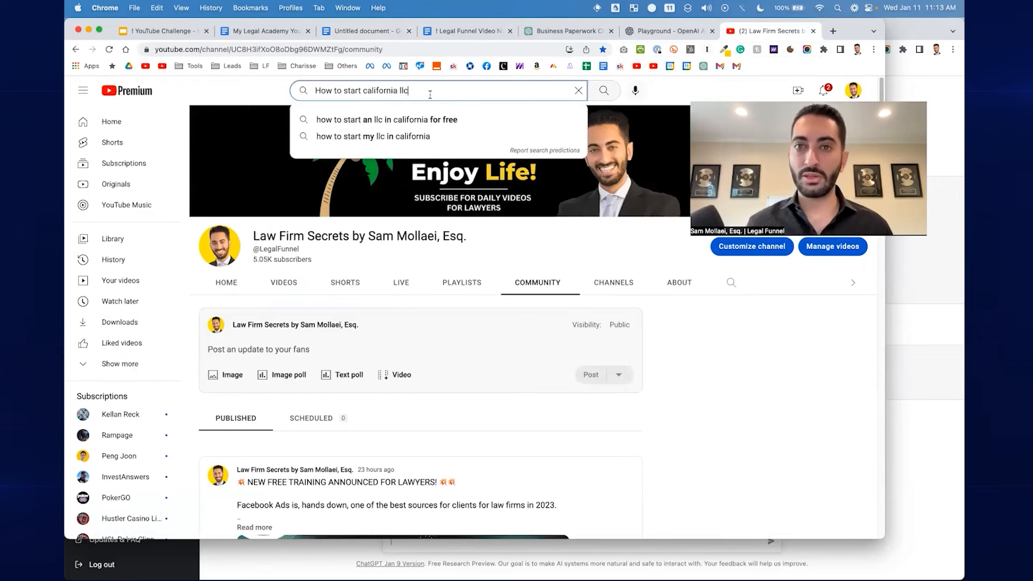
{"action": "left_click", "coordinate": [604, 90]}
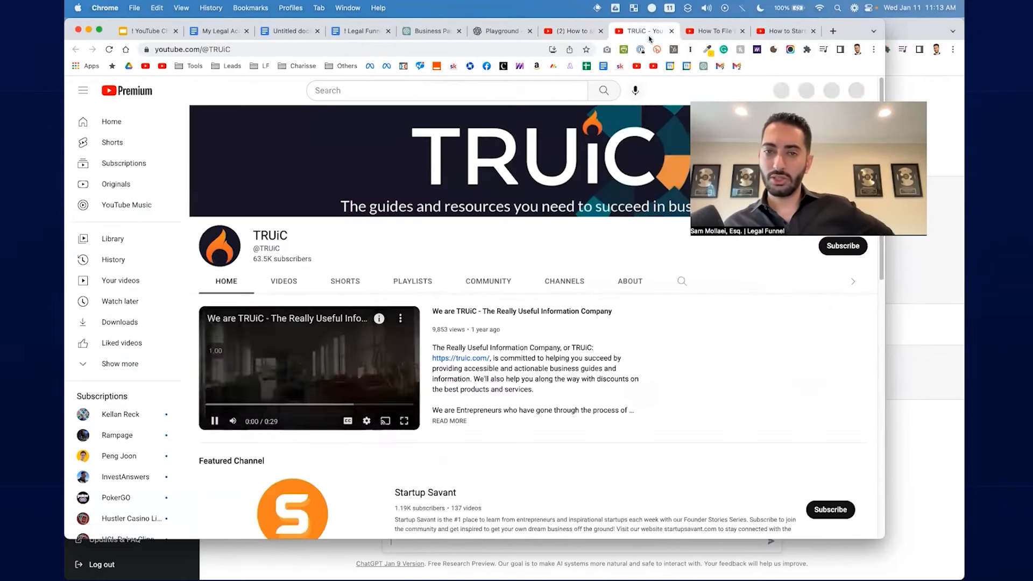
Sort the TRUiC channel's videos by Popular and scroll them, then switch to Vanader's videos.
{"action": "left_click", "coordinate": [283, 281]}
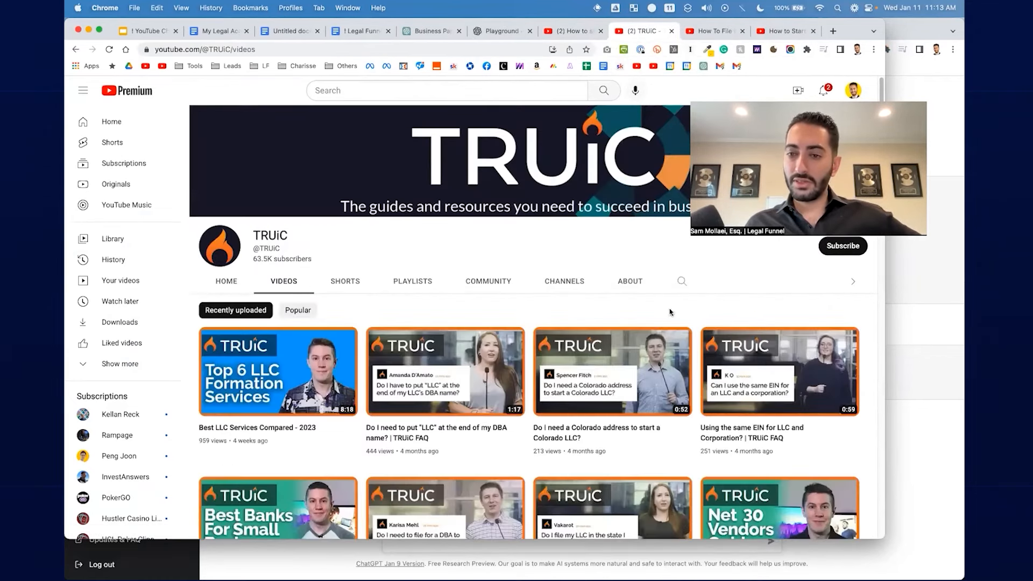
{"action": "left_click", "coordinate": [298, 310]}
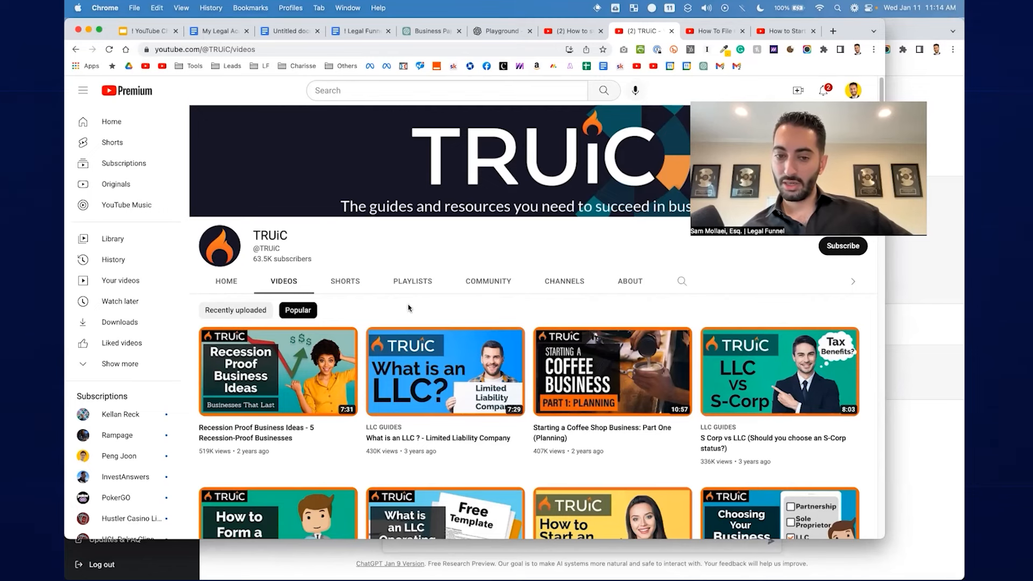
{"action": "scroll", "scroll_direction": "down", "scroll_amount": 3}
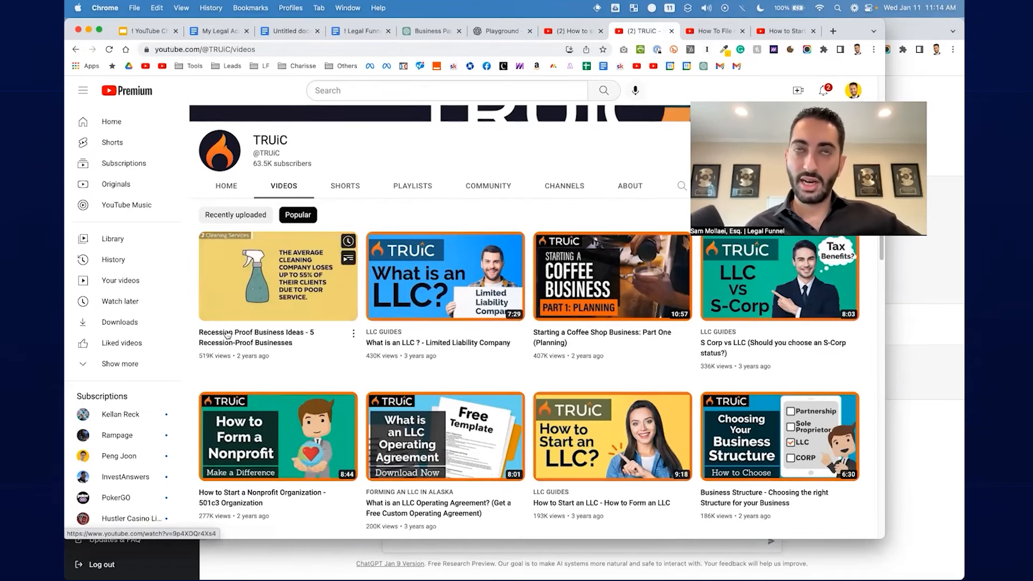
{"action": "mouse_move", "coordinate": [227, 334]}
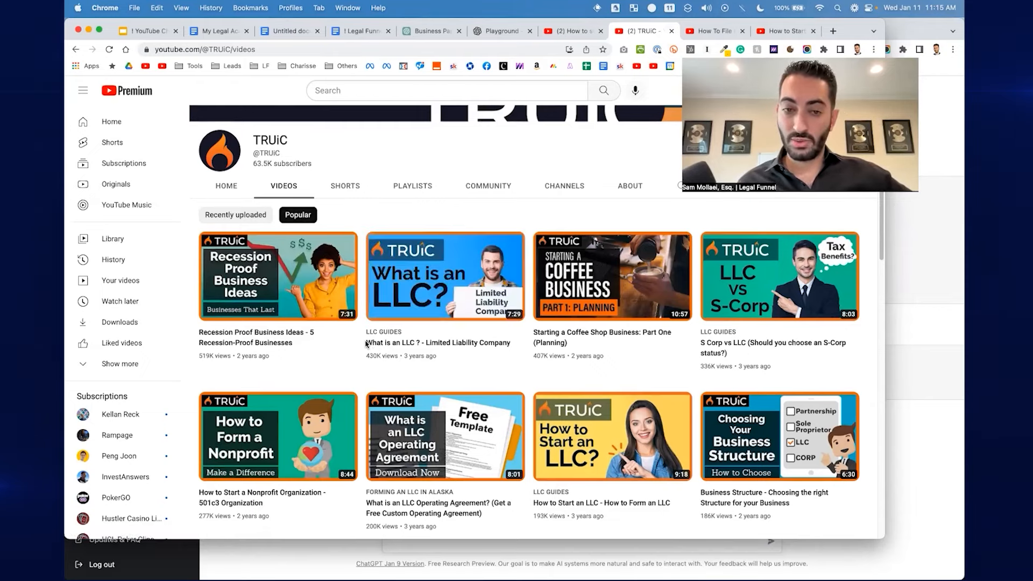
{"action": "mouse_move", "coordinate": [444, 276]}
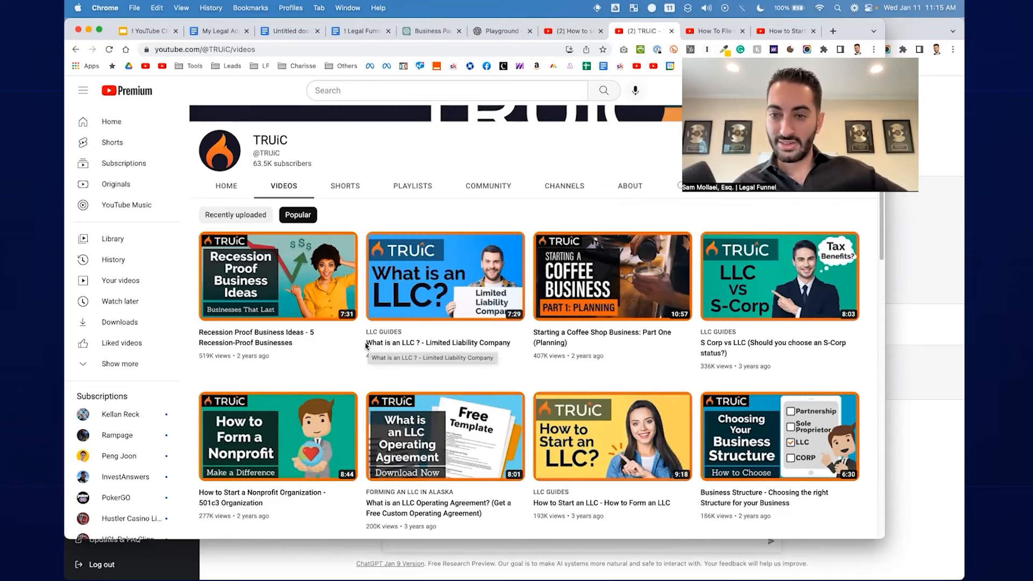
{"action": "mouse_move", "coordinate": [627, 286]}
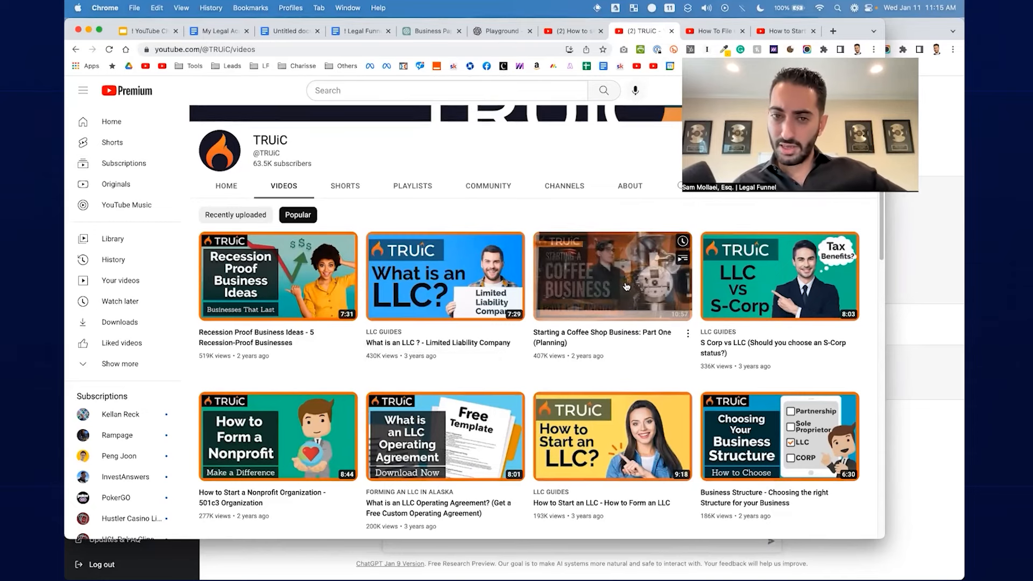
{"action": "mouse_move", "coordinate": [616, 278]}
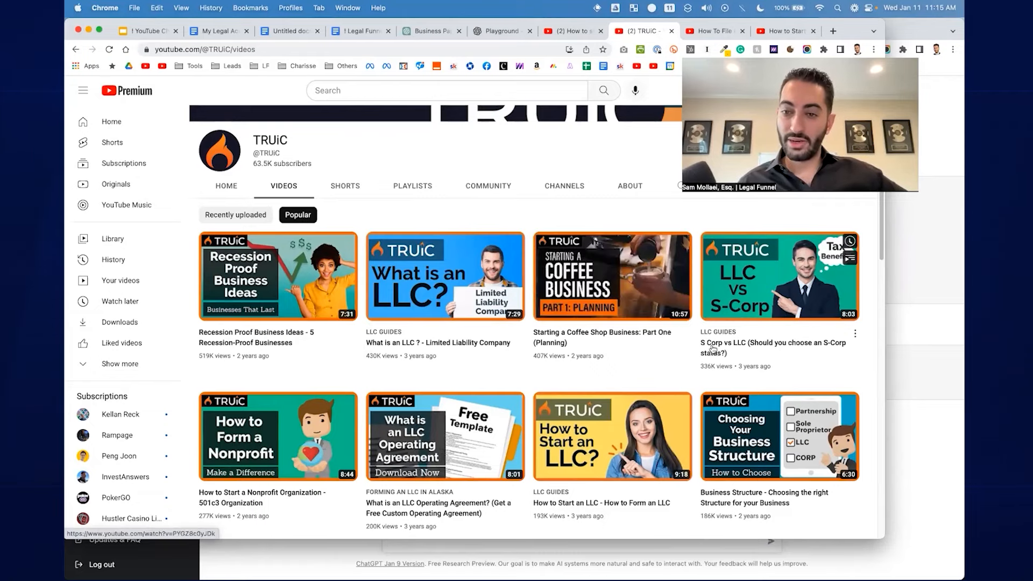
{"action": "mouse_move", "coordinate": [715, 349]}
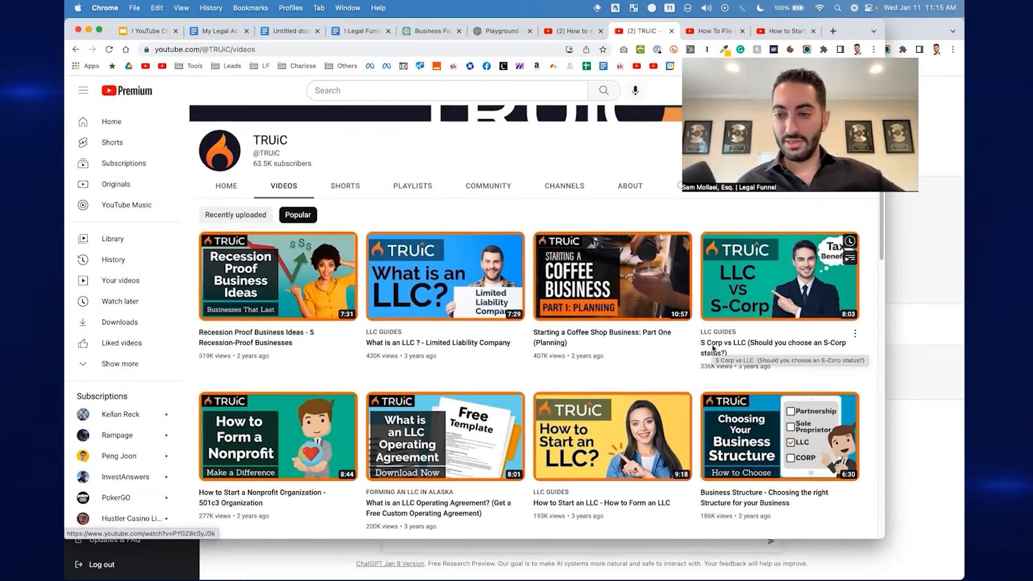
{"action": "mouse_move", "coordinate": [817, 358]}
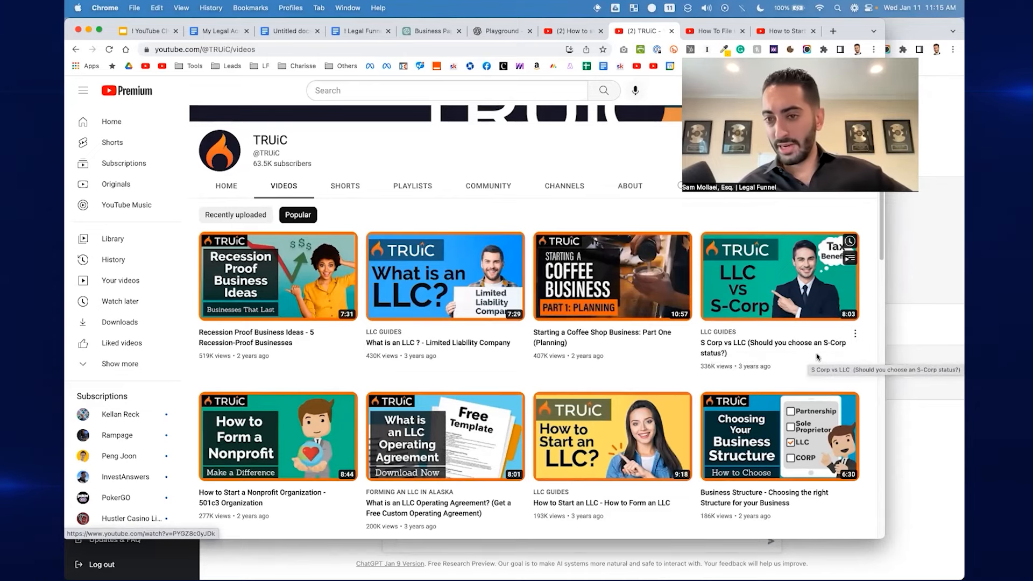
{"action": "left_click", "coordinate": [715, 30]}
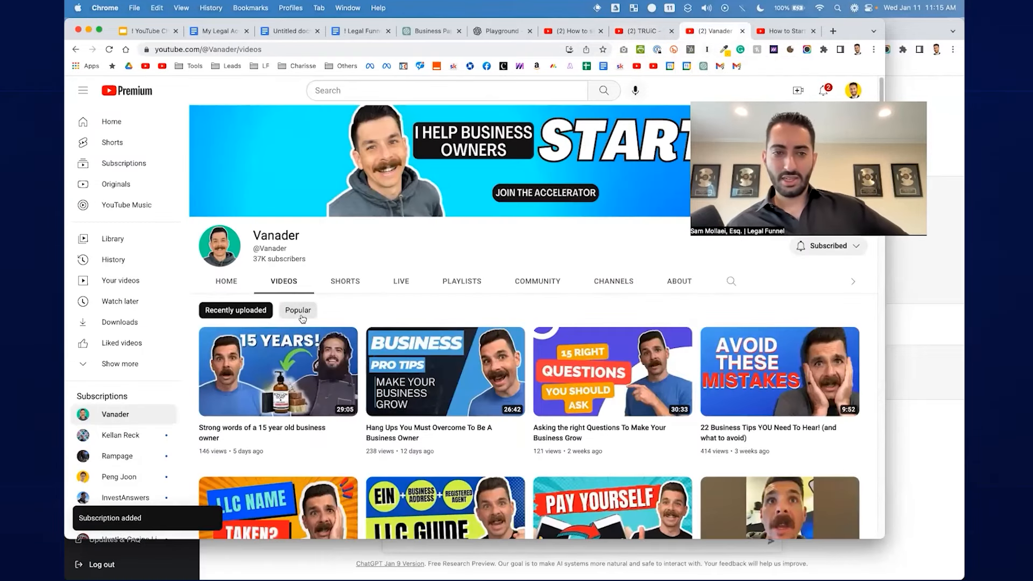
Sort Vanader's and then Business Geek's YouTube channel videos by popularity.
{"action": "left_click", "coordinate": [298, 310]}
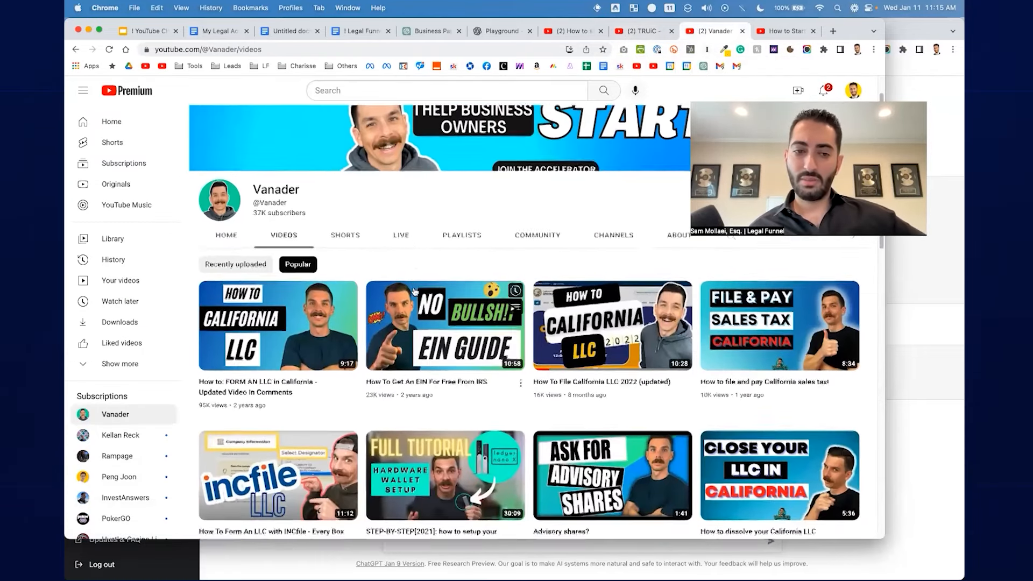
{"action": "scroll", "scroll_direction": "down", "scroll_amount": 3}
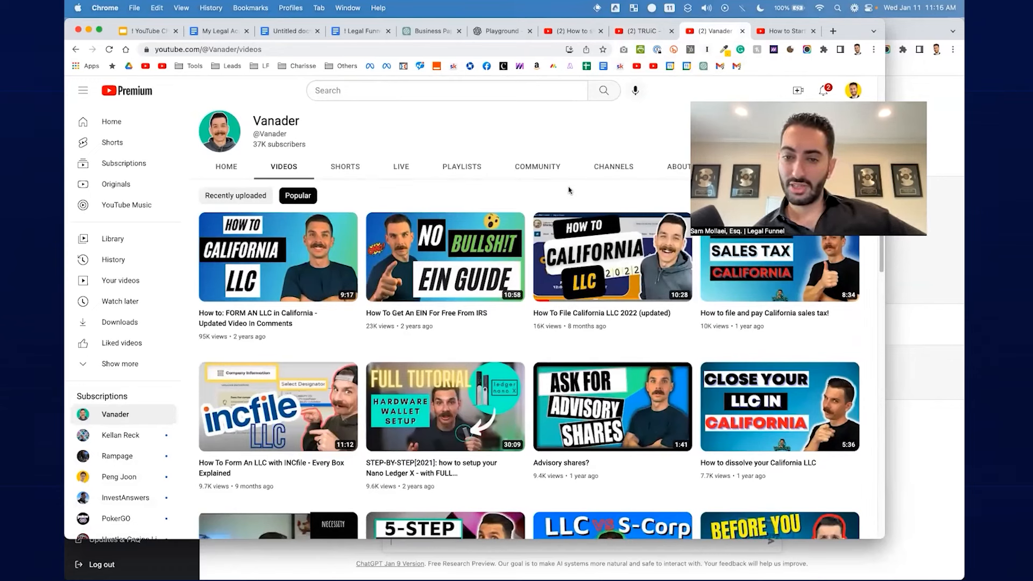
{"action": "scroll", "scroll_direction": "down", "scroll_amount": 3}
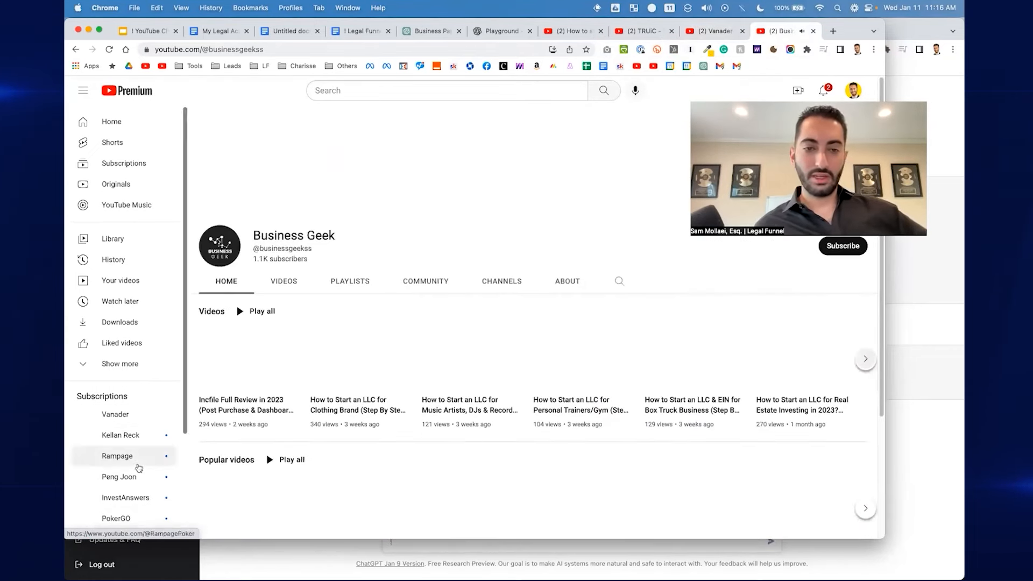
{"action": "left_click", "coordinate": [283, 281]}
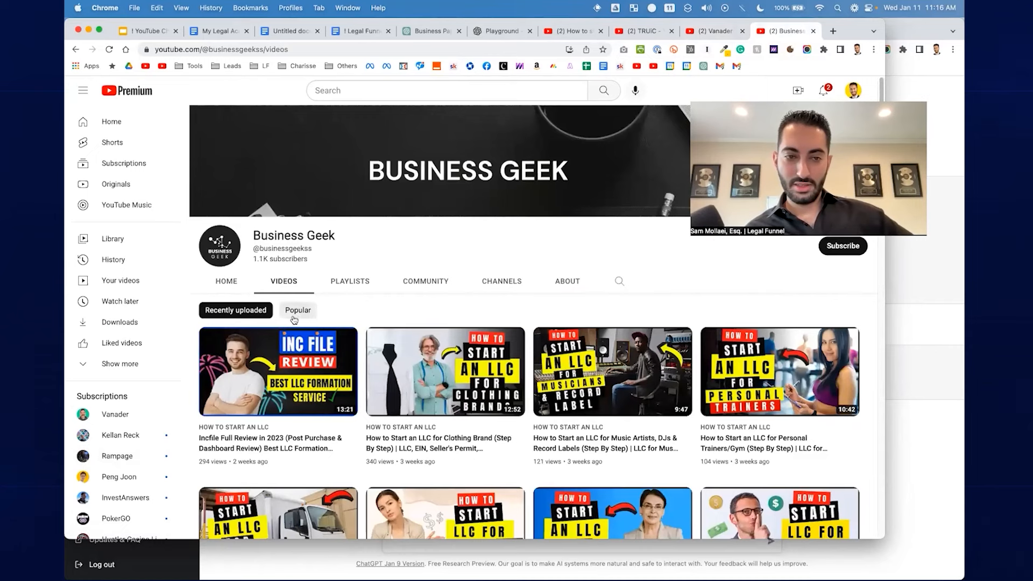
{"action": "left_click", "coordinate": [298, 310]}
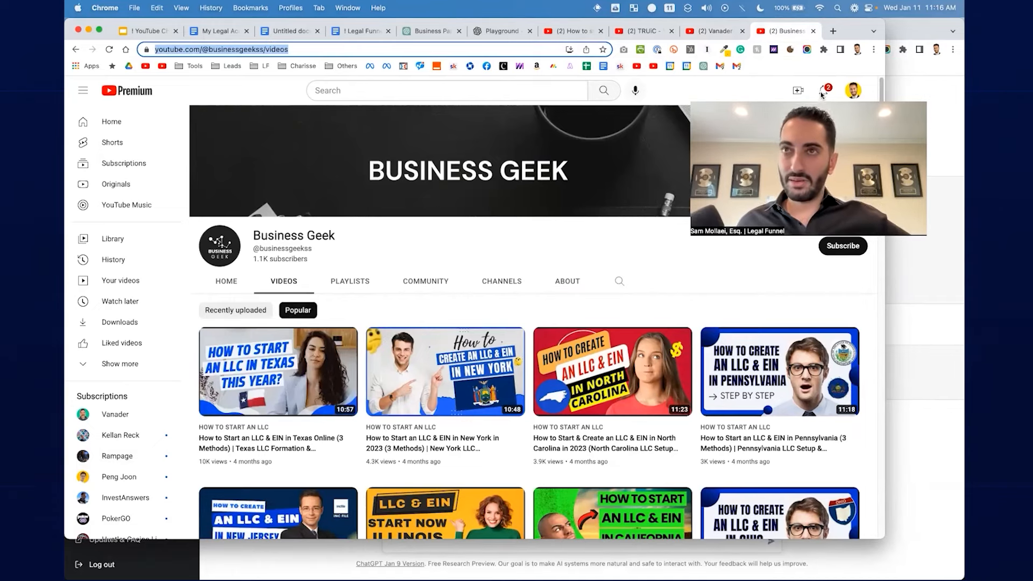
{"action": "mouse_move", "coordinate": [571, 31]}
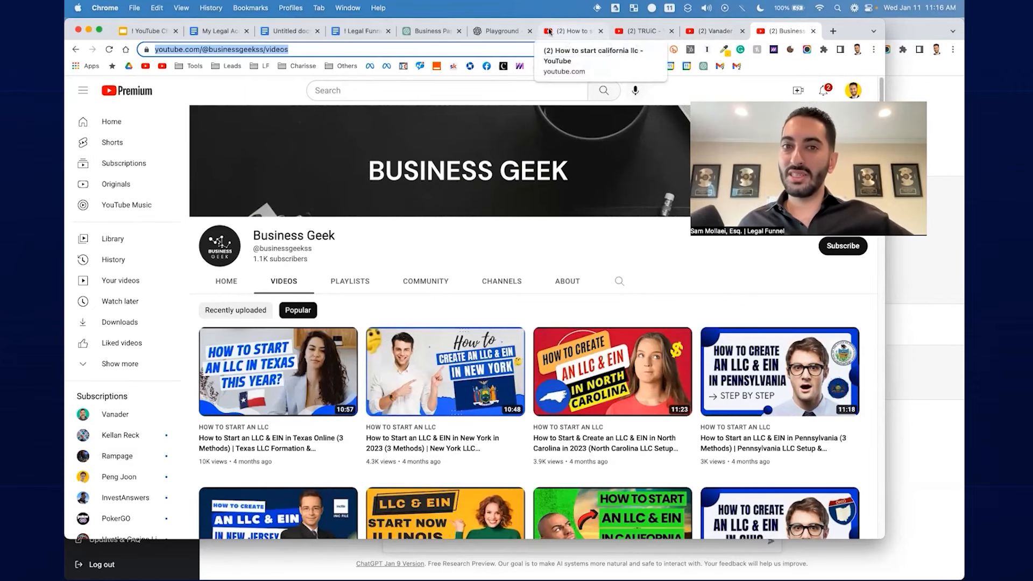
Glance at the ChatGPT business paperwork title ideas, then return to Legal Funnel Video Notes.
{"action": "left_click", "coordinate": [431, 31]}
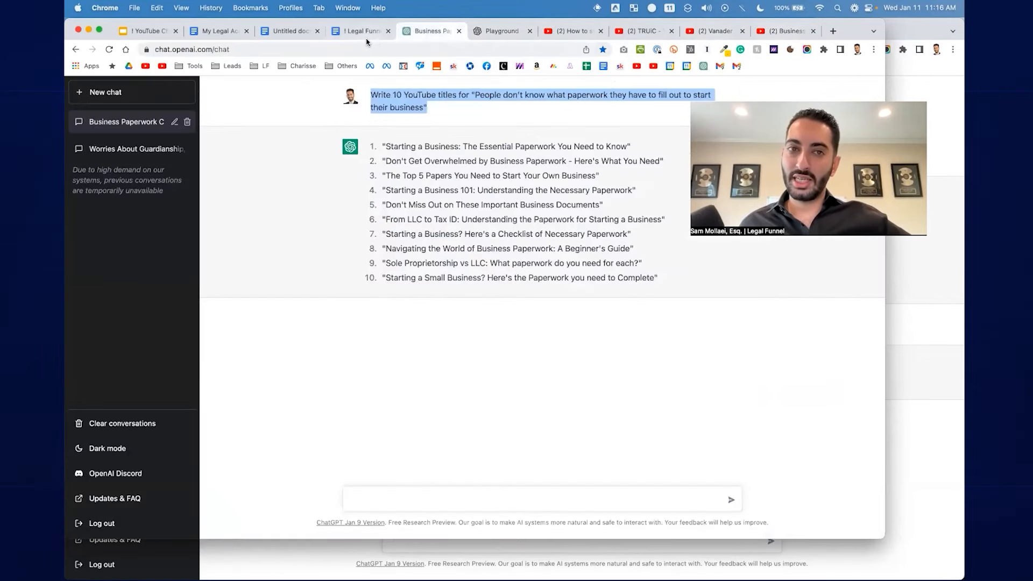
{"action": "left_click", "coordinate": [359, 31]}
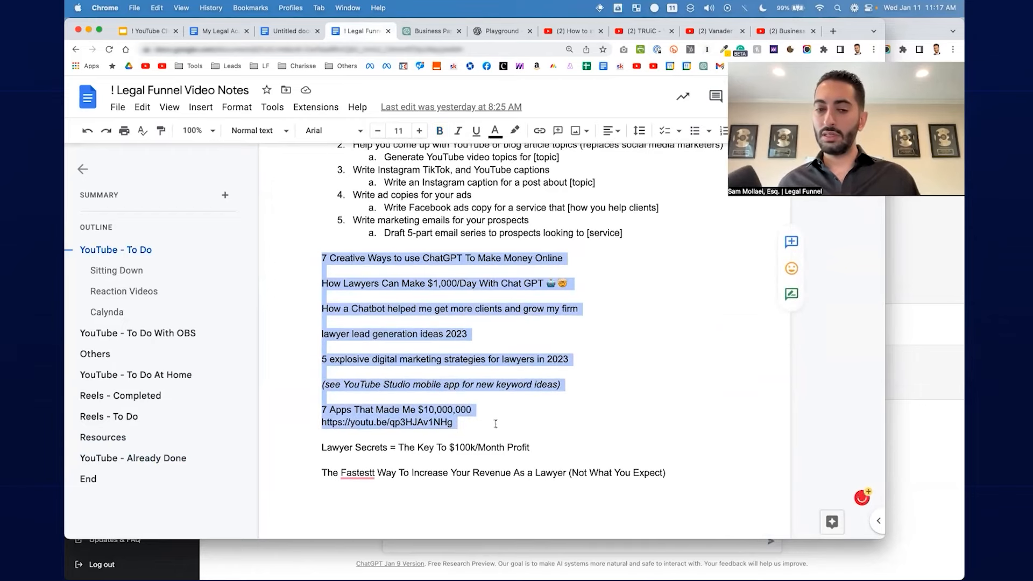
Review the 'YouTube - Already Done' outlines, then go to the untitled notes document.
{"action": "scroll", "scroll_direction": "down", "scroll_amount": 3}
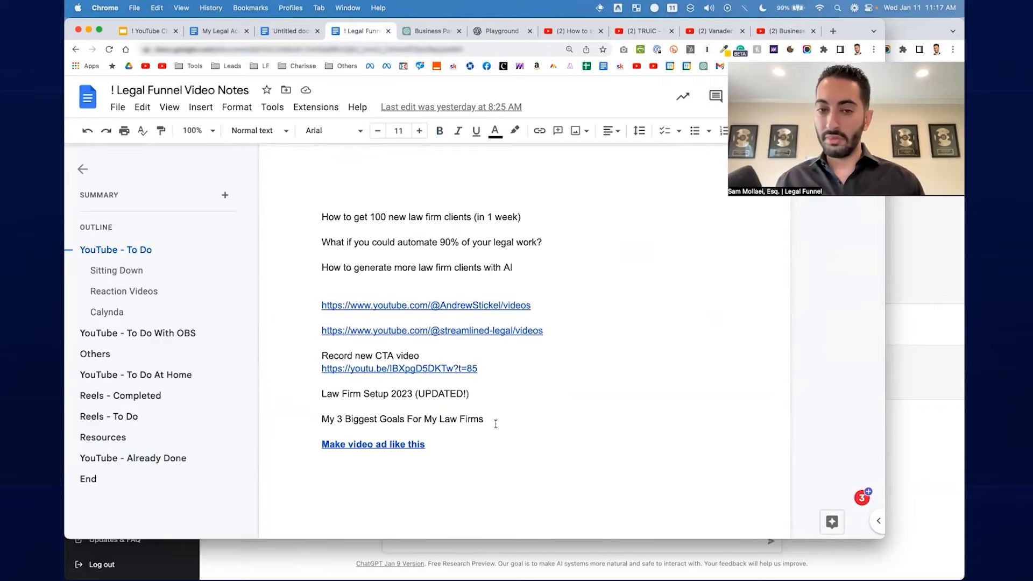
{"action": "scroll", "scroll_direction": "down", "scroll_amount": 3}
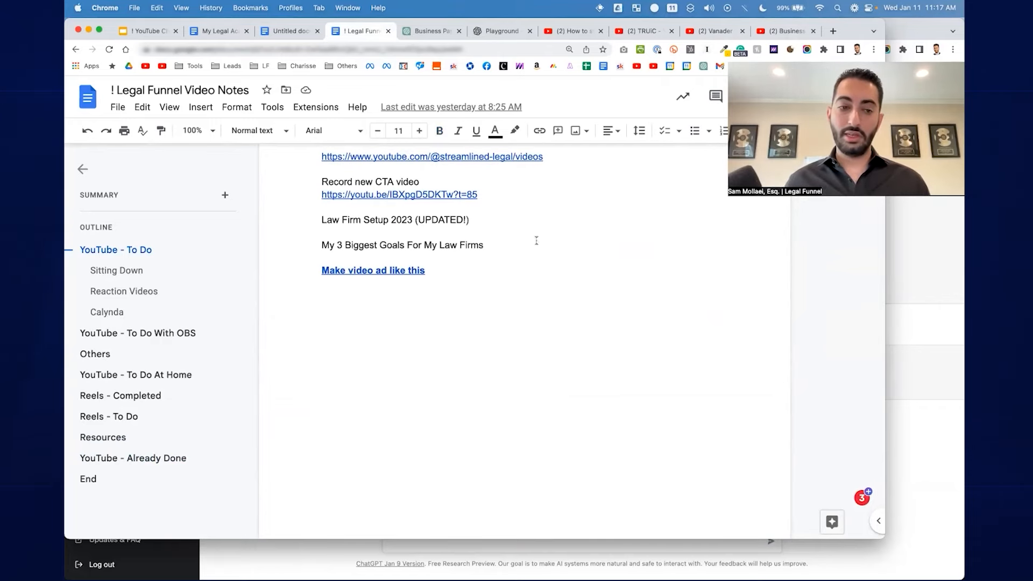
{"action": "left_click", "coordinate": [133, 458]}
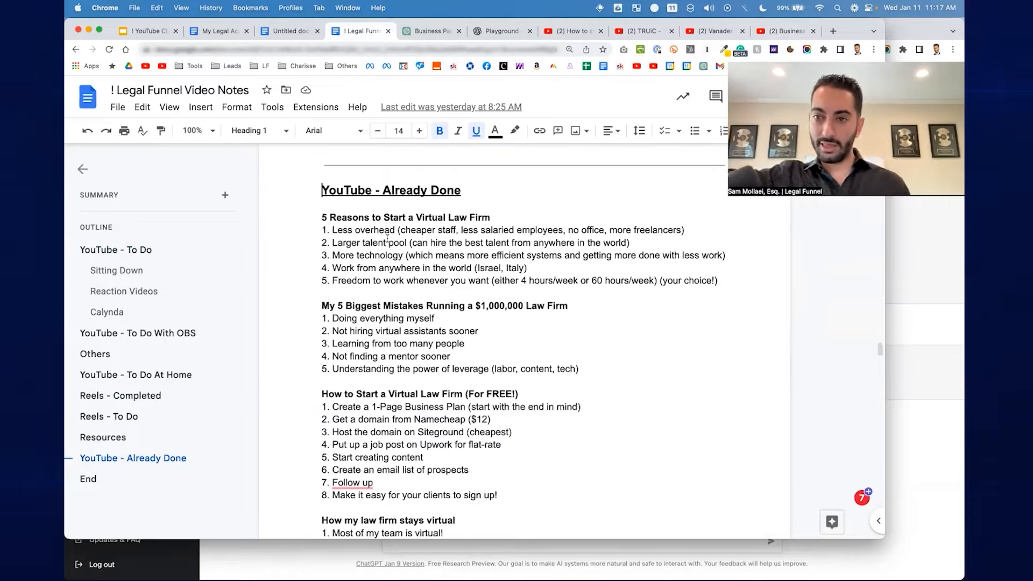
{"action": "triple_click", "coordinate": [406, 217]}
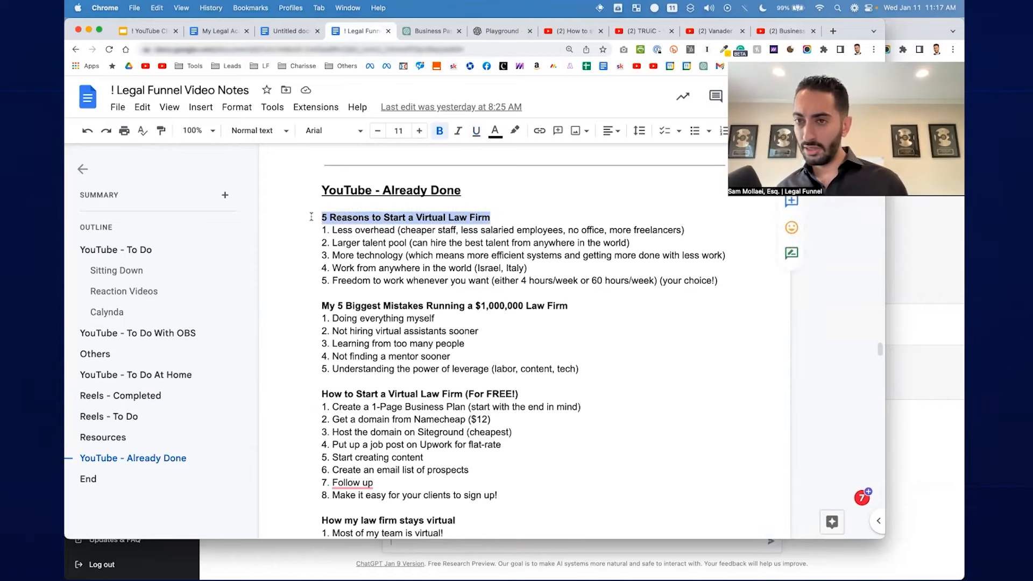
{"action": "scroll", "scroll_direction": "down", "scroll_amount": 3}
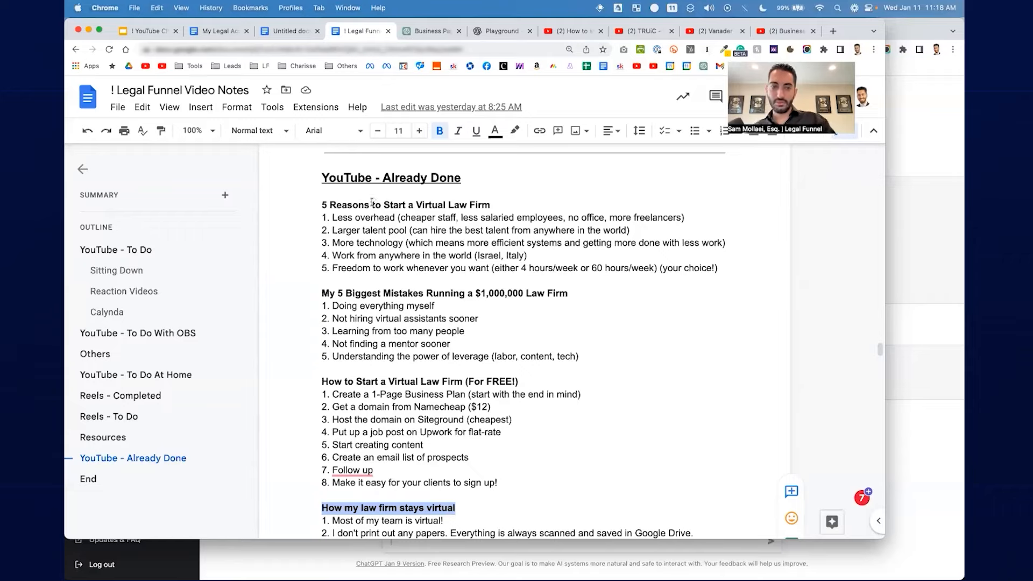
{"action": "left_click", "coordinate": [289, 31]}
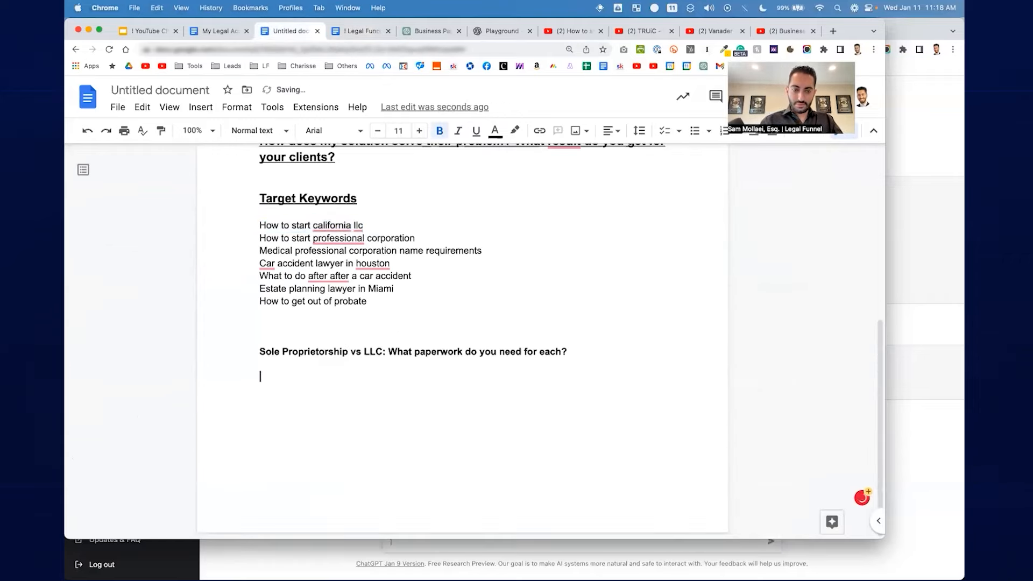
Type the '8 Benefits to owning an LLC' heading, 'Liability protection', and begin an S-Corp benefits item.
{"action": "type", "text": "8 Benefits to owning an LLC"}
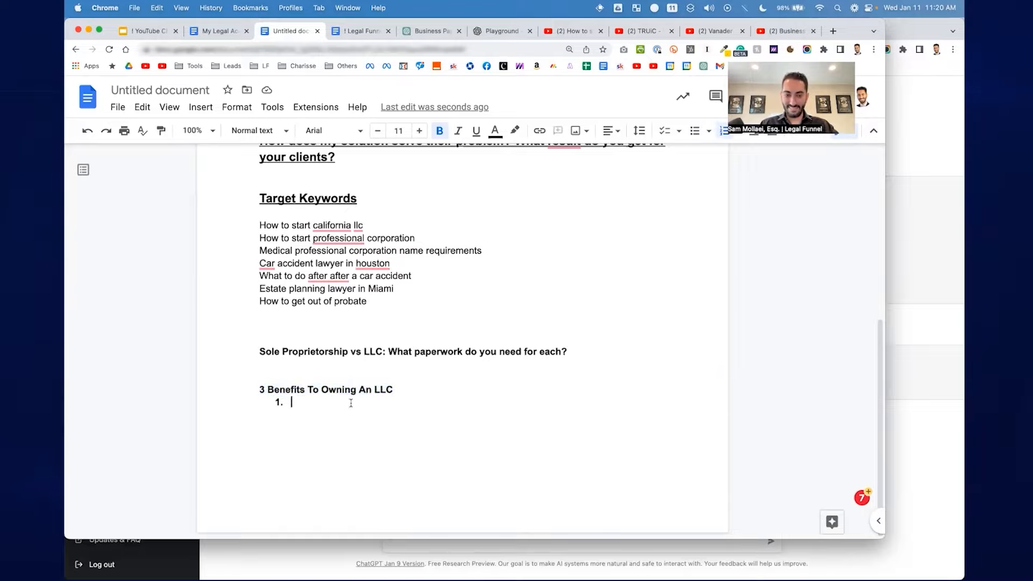
{"action": "type", "text": "Liability protection"}
{"action": "type", "text": "Potential for S-Corp (to save taxes"}
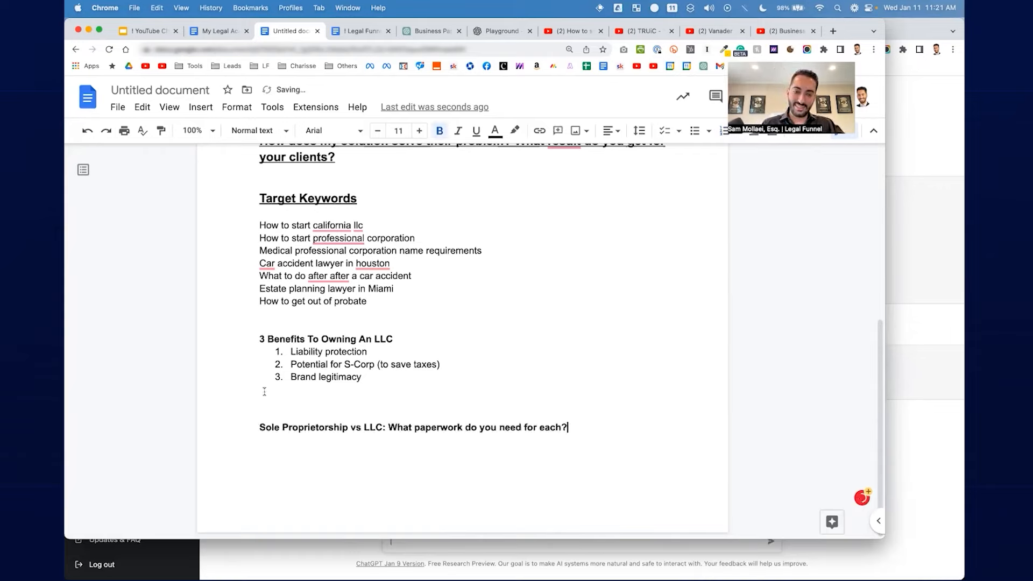
{"action": "type", "text": "S-Corp Benefits vs. Disadvantages ("}
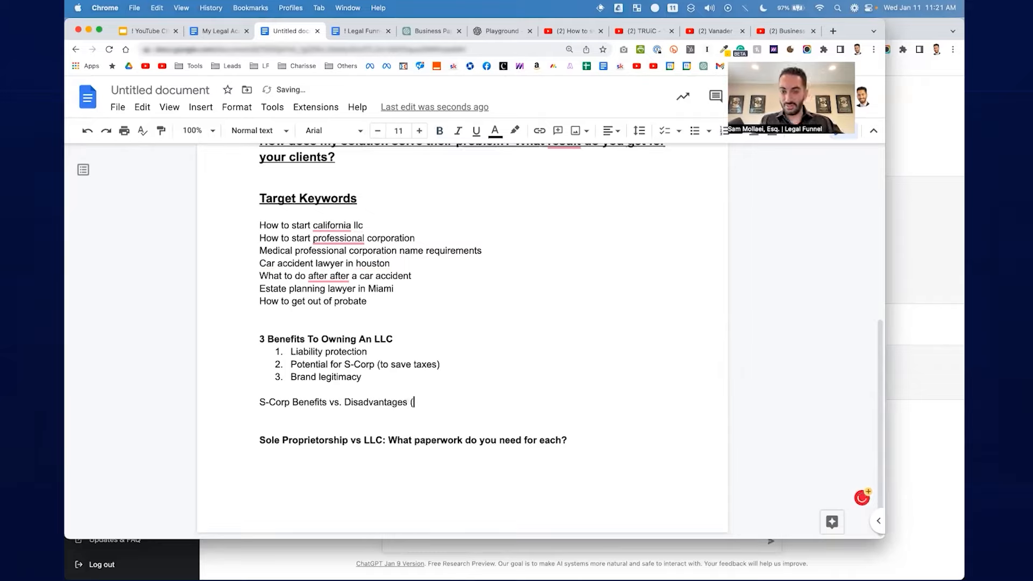
Finish the 'Should You Form an S-Corp' heading and start a numbered list below it.
{"action": "type", "text": "Should"}
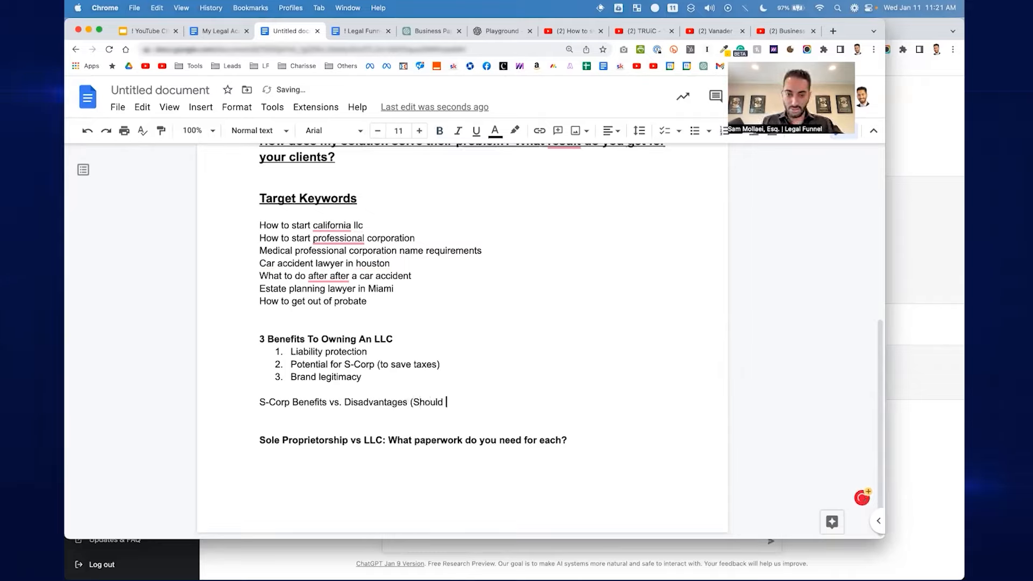
{"action": "type", "text": "You Form an S-Corp)"}
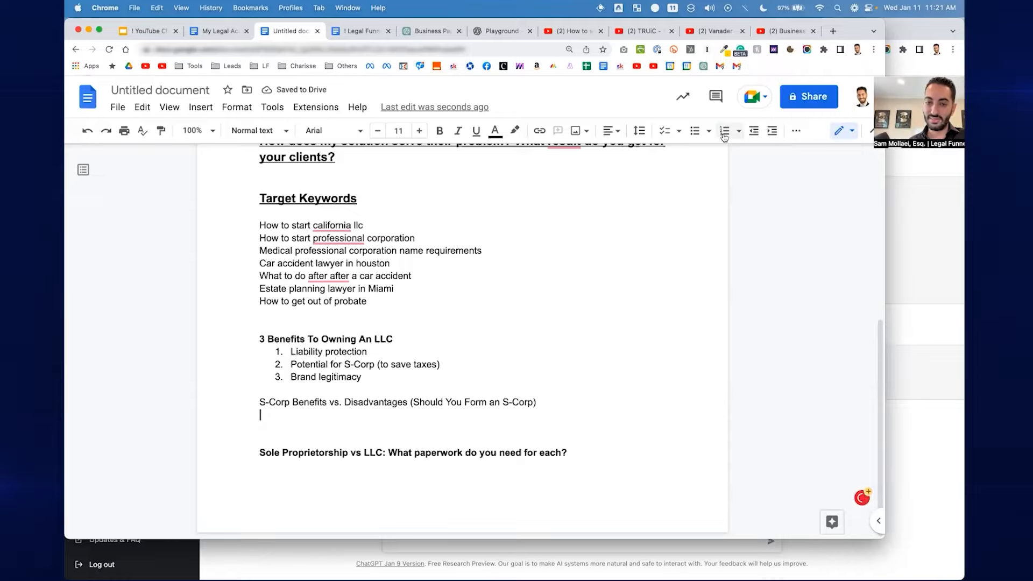
{"action": "left_click", "coordinate": [723, 130]}
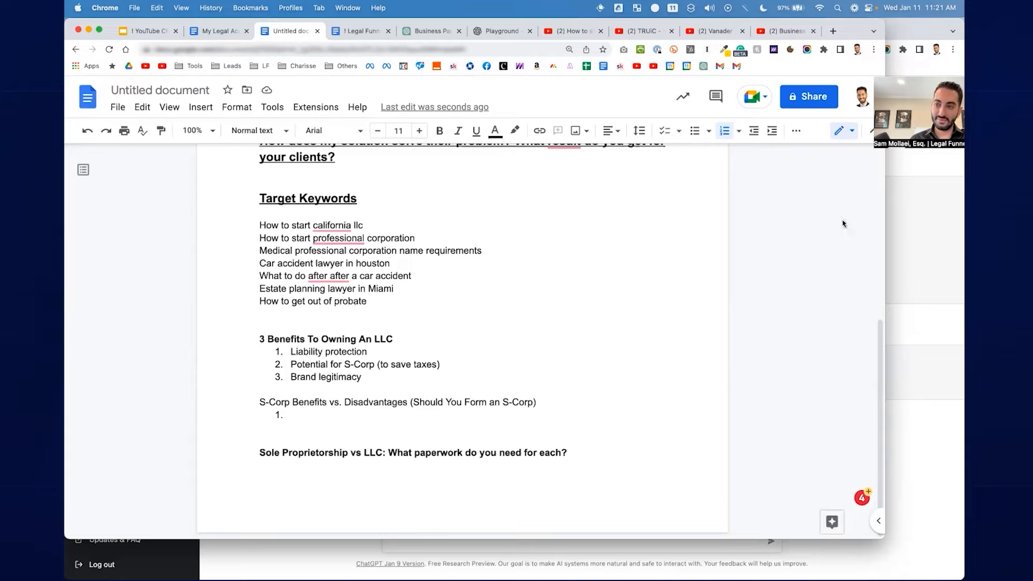
List the S-Corp points: saving on taxes (social security), extra fees, and ability to scale.
{"action": "type", "text": "Save money on taxes (social security 13.2%"}
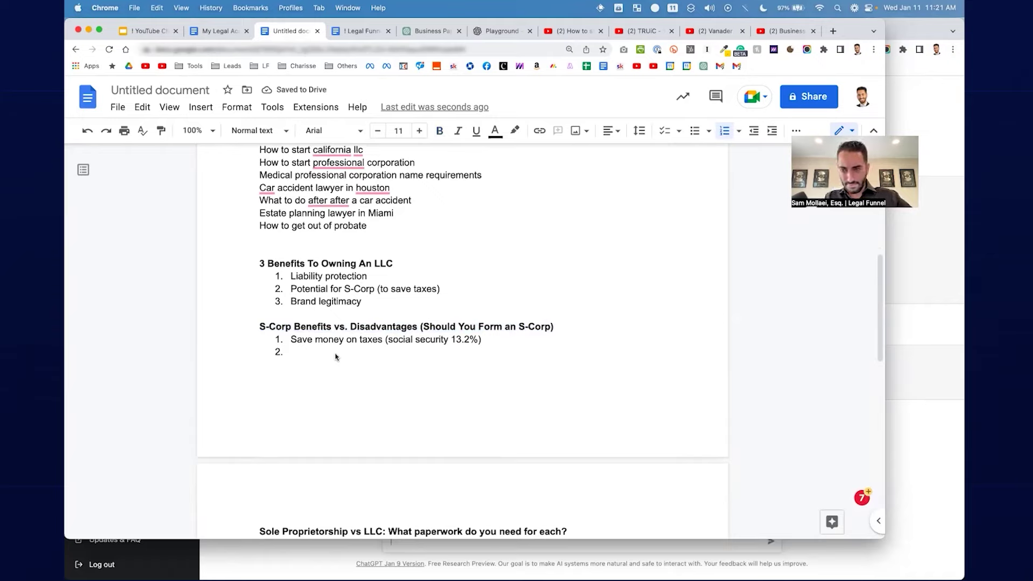
{"action": "type", "text": "F"}
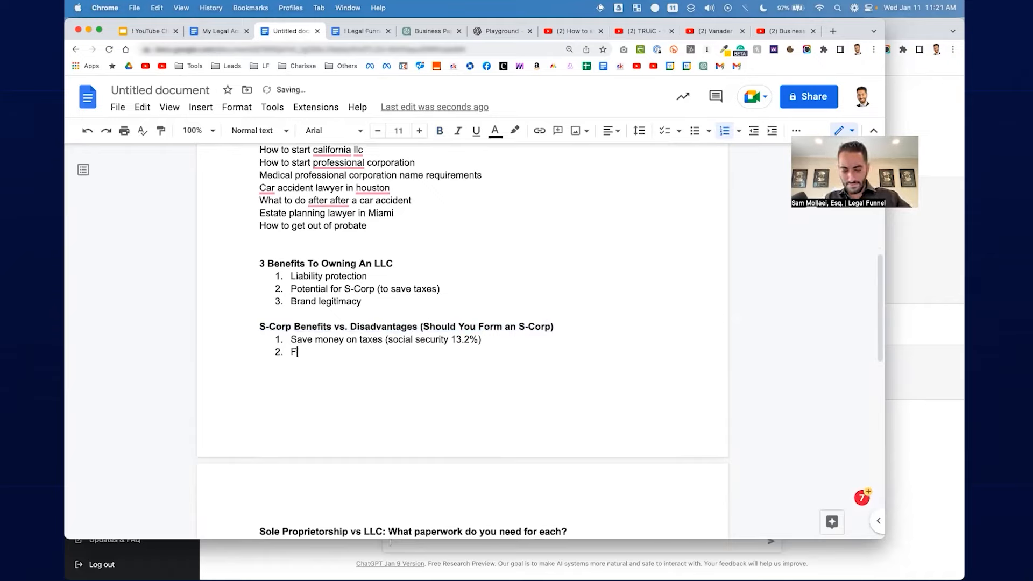
{"action": "type", "text": "Extra Fees (bookkeeping, extra filings, etc"}
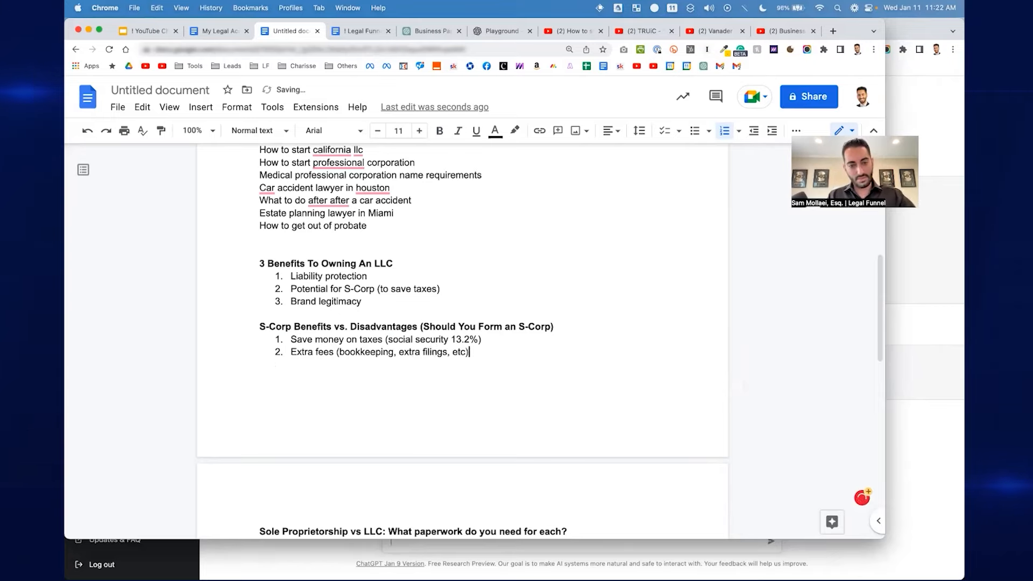
{"action": "key", "text": "Enter"}
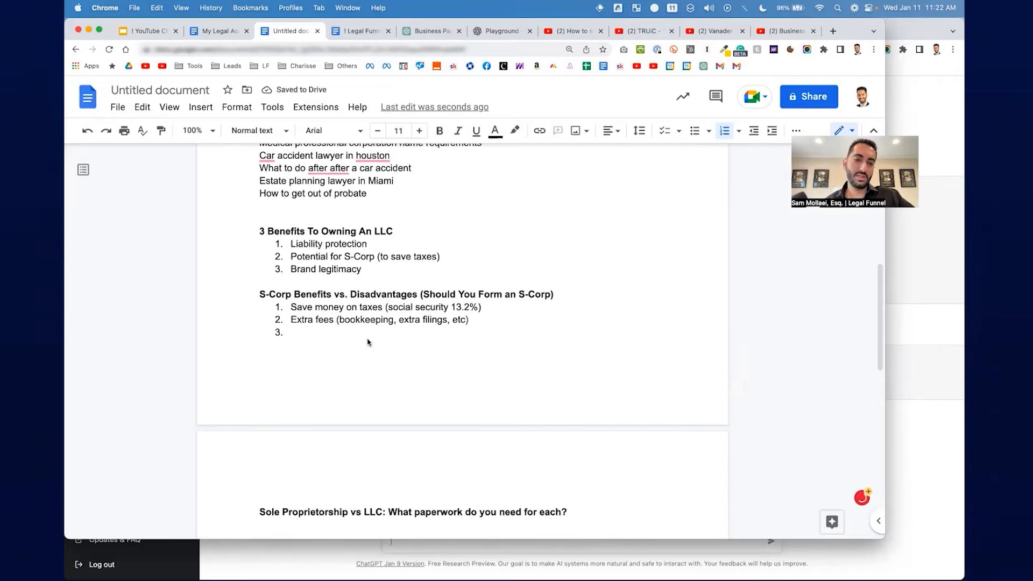
{"action": "type", "text": "Ability to scale your business without worrying about taxes"}
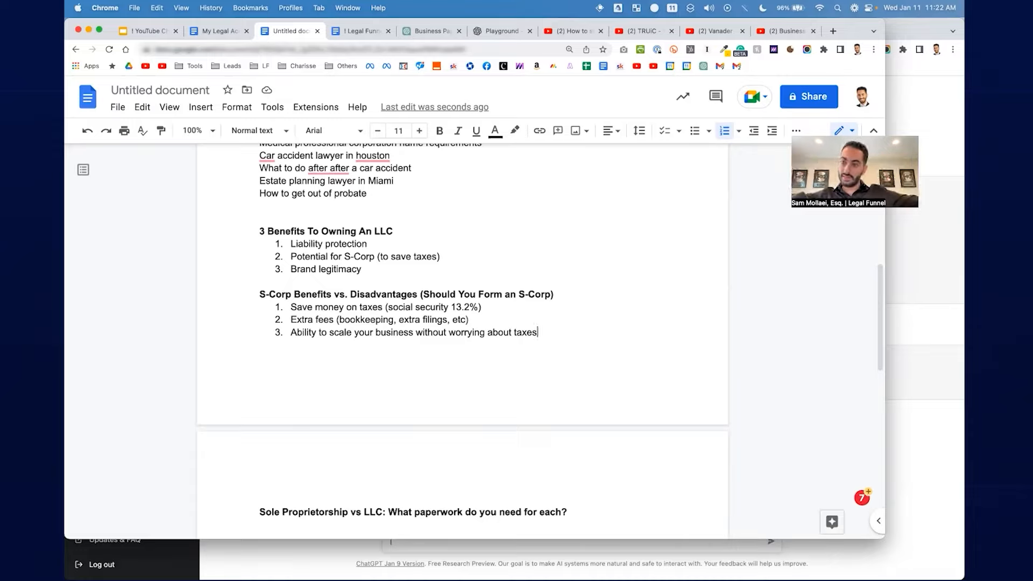
{"action": "mouse_move", "coordinate": [585, 159]}
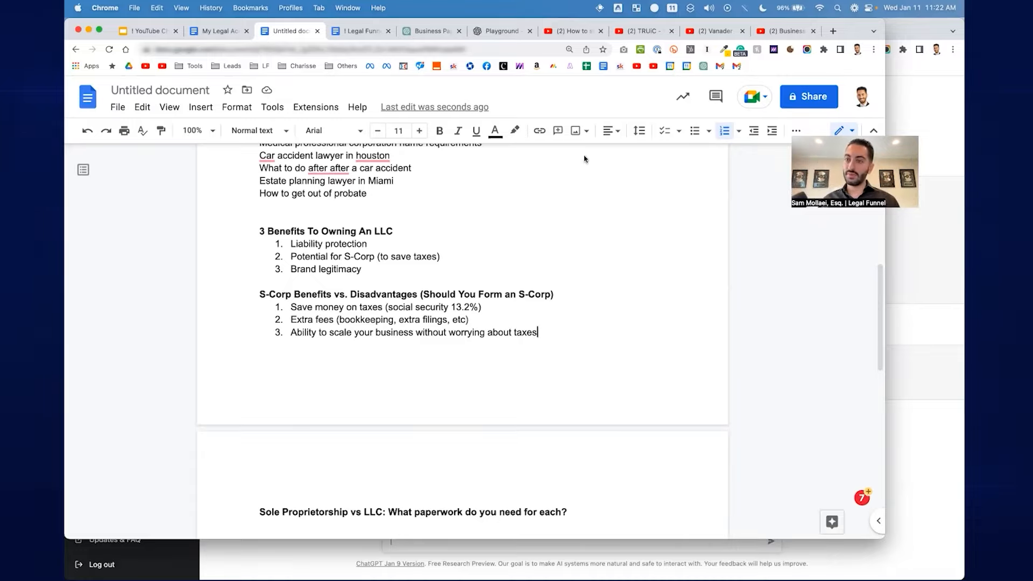